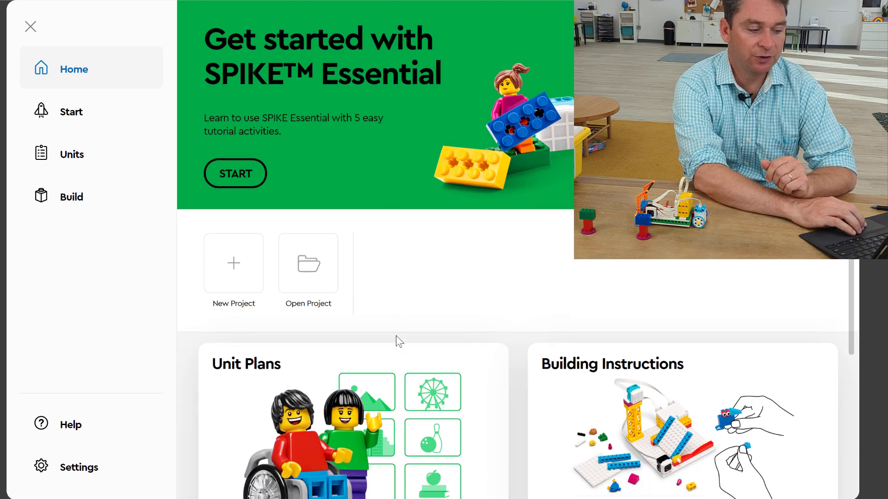
Step: Open Units and scroll to the Happy Traveler unit's lesson tiles, River Ferry to Big Bus
left_click(71, 154)
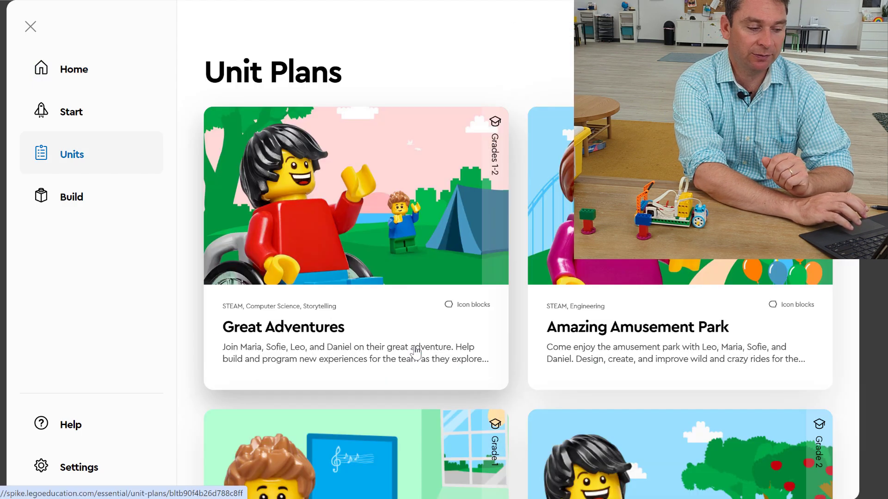
scroll("down", 3)
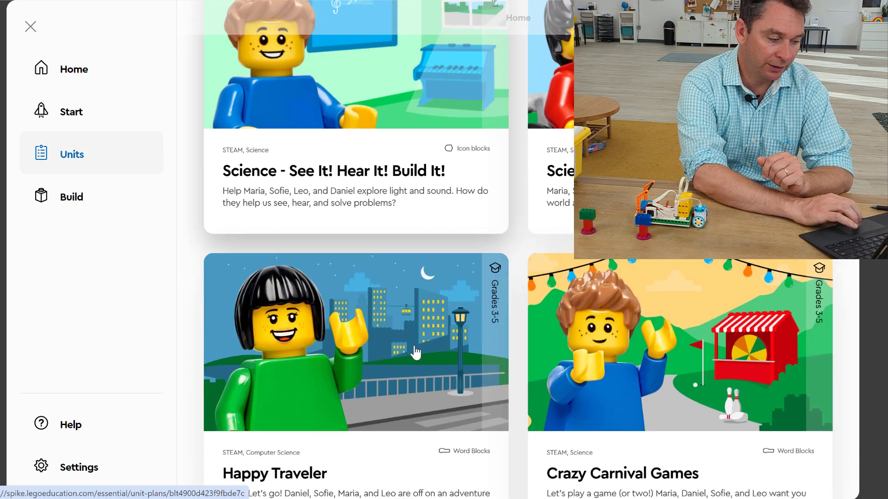
scroll("down", 3)
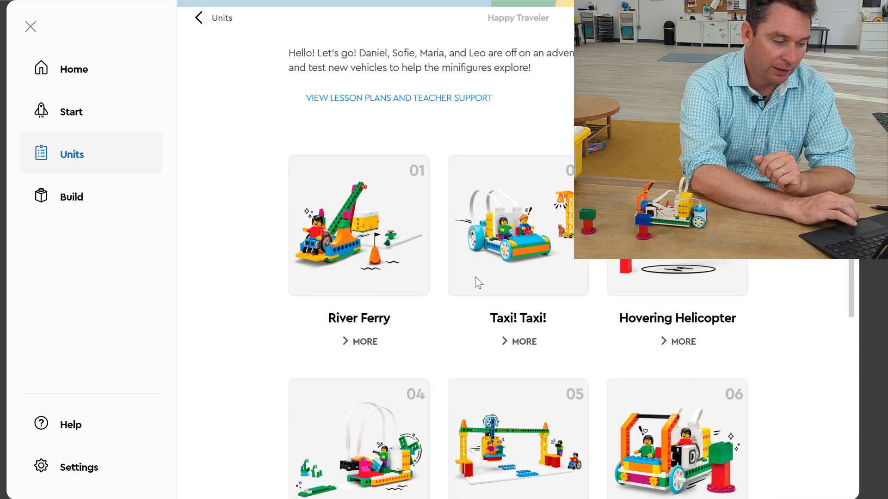
scroll("down", 3)
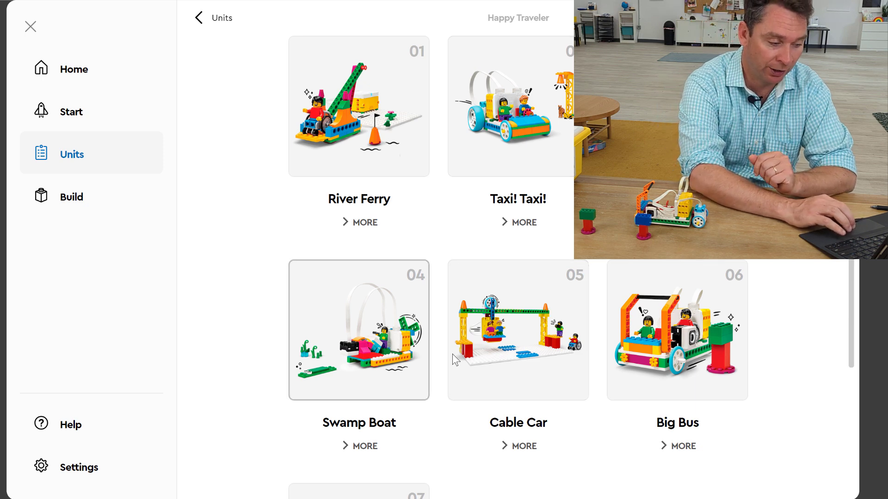
mouse_move(638, 389)
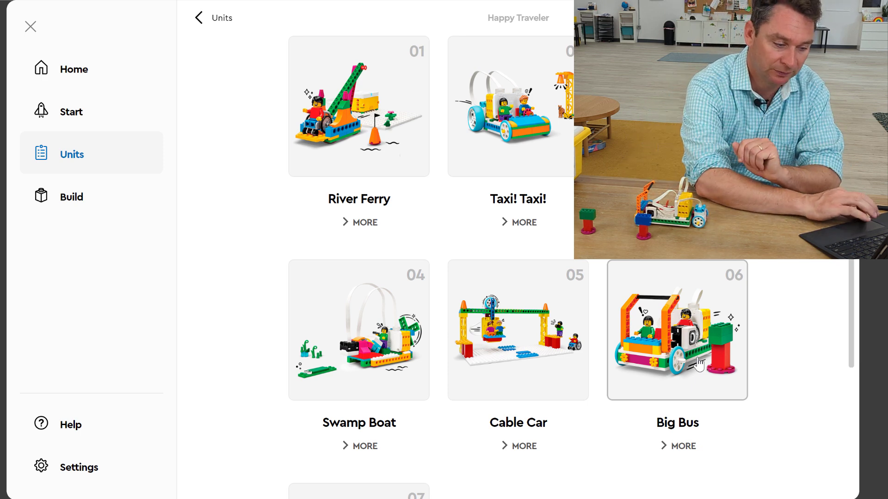
Step: Open the Big Bus lesson and page through the story to page 3 of 9
left_click(676, 330)
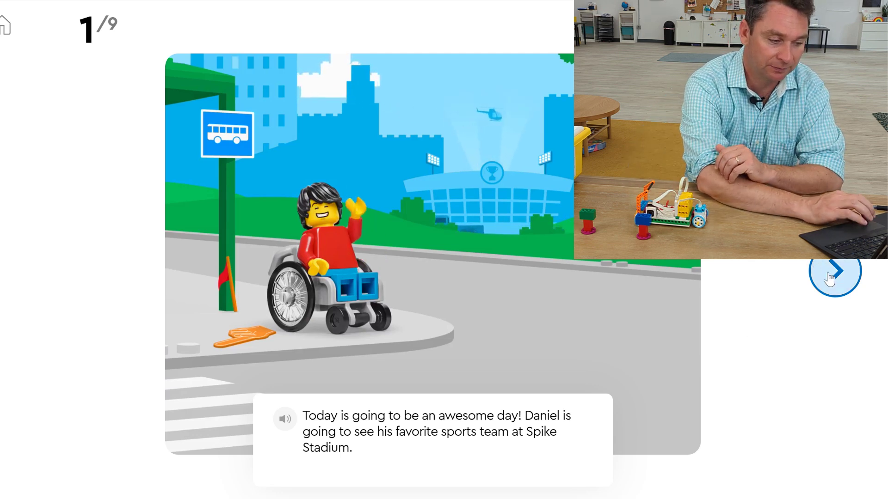
left_click(834, 273)
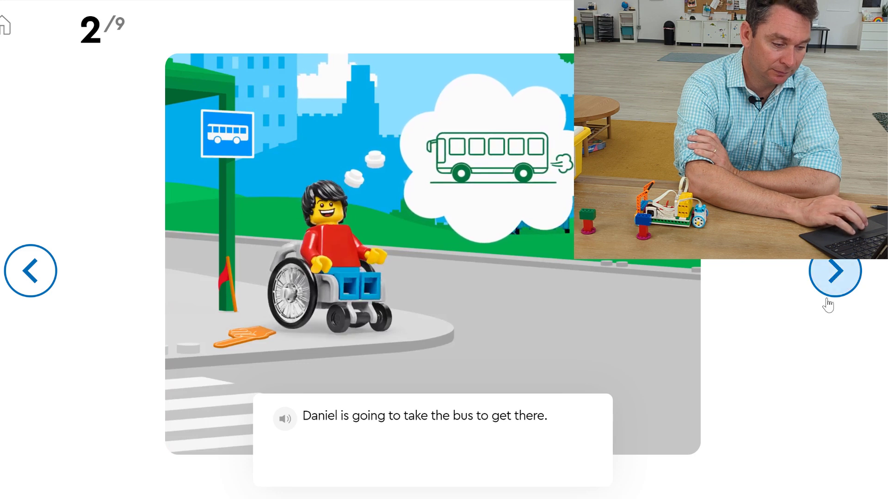
left_click(833, 270)
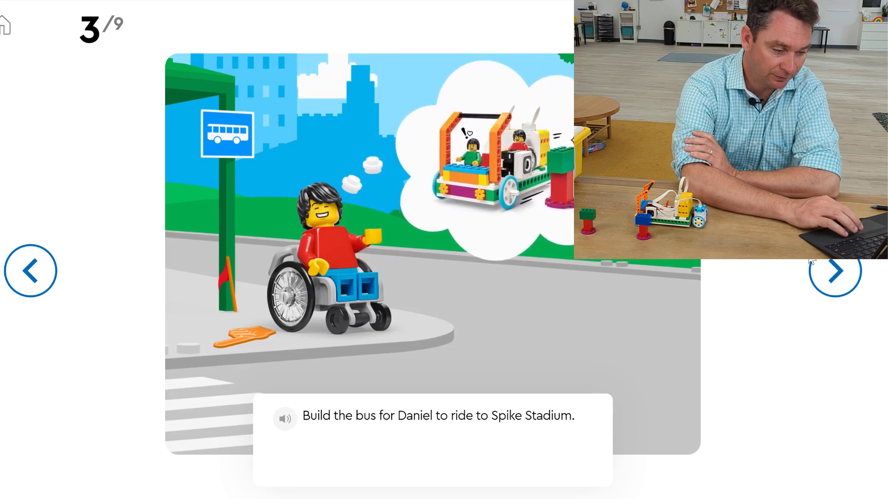
mouse_move(835, 272)
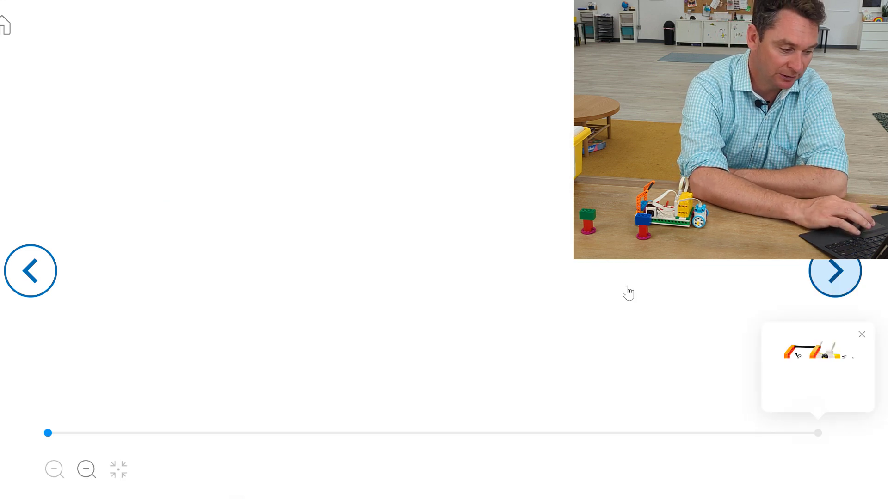
Step: Finish the Big Bus build through step 43 and move on to the coding canvas
left_click(834, 270)
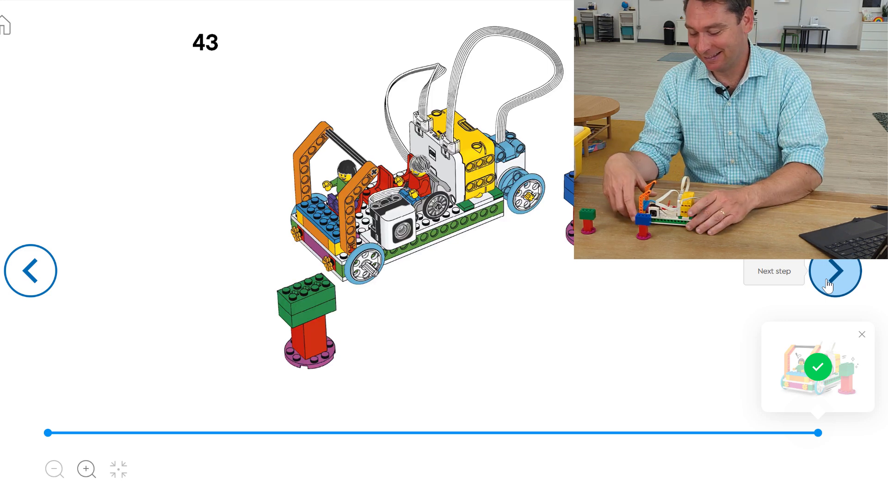
left_click(834, 272)
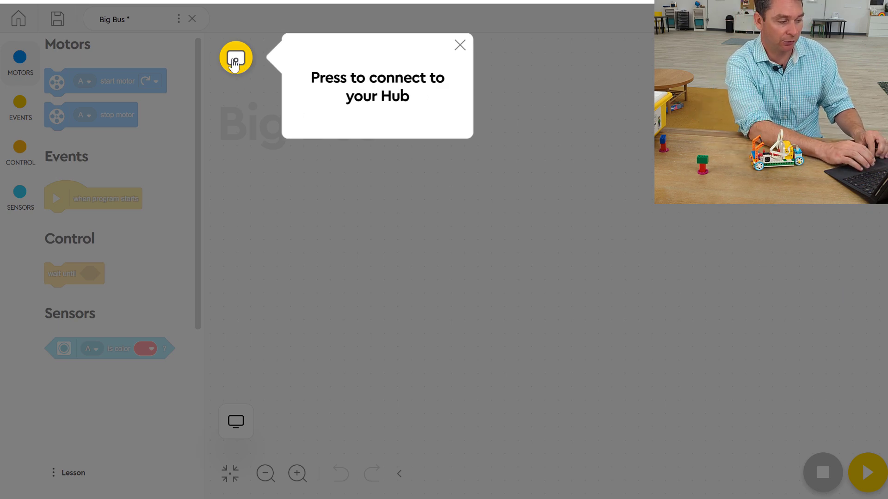
Step: Pair the hub over Bluetooth so motor port A and sensor port B show connected
left_click(235, 57)
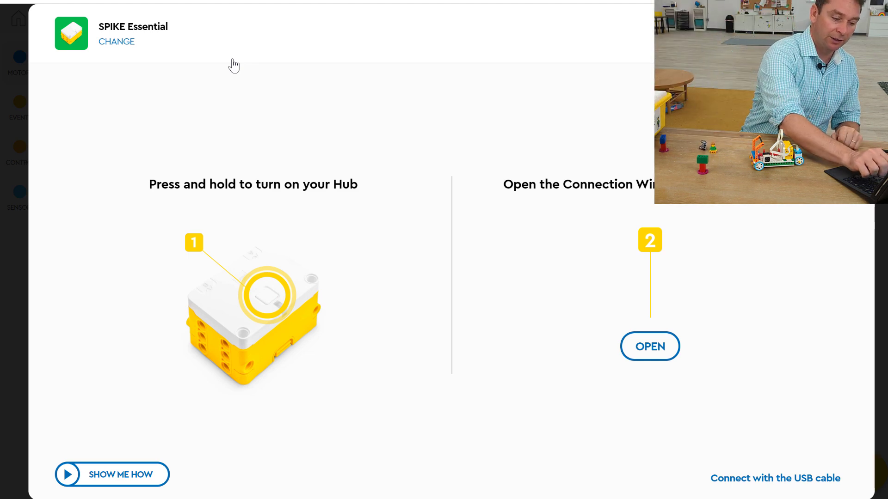
left_click(649, 346)
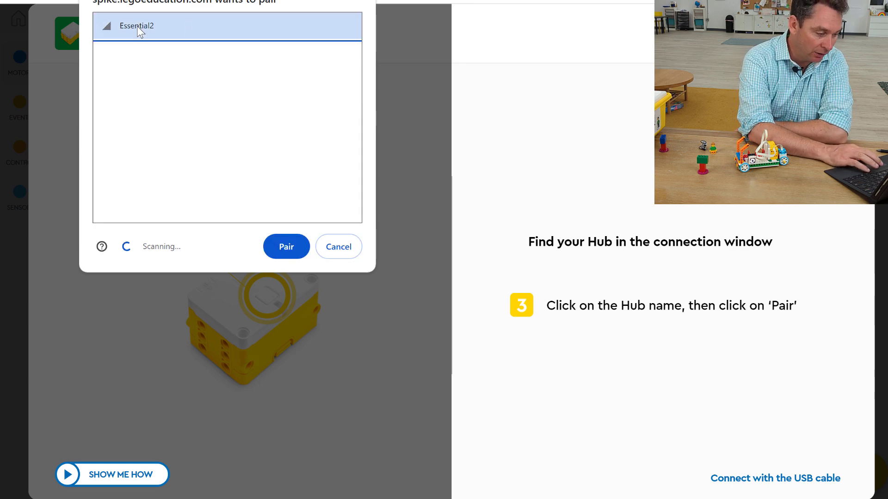
left_click(286, 247)
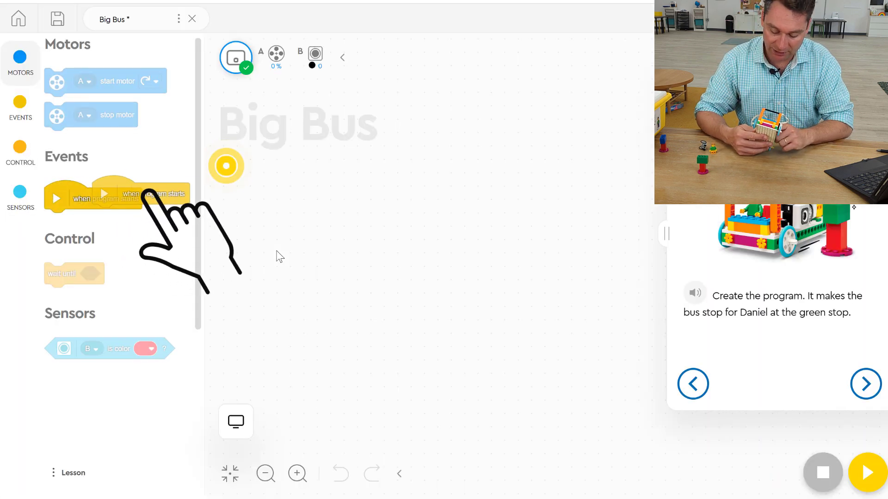
Step: Drag the Events 'when program starts' block onto the Big Bus canvas
left_click_drag(131, 194, 277, 176)
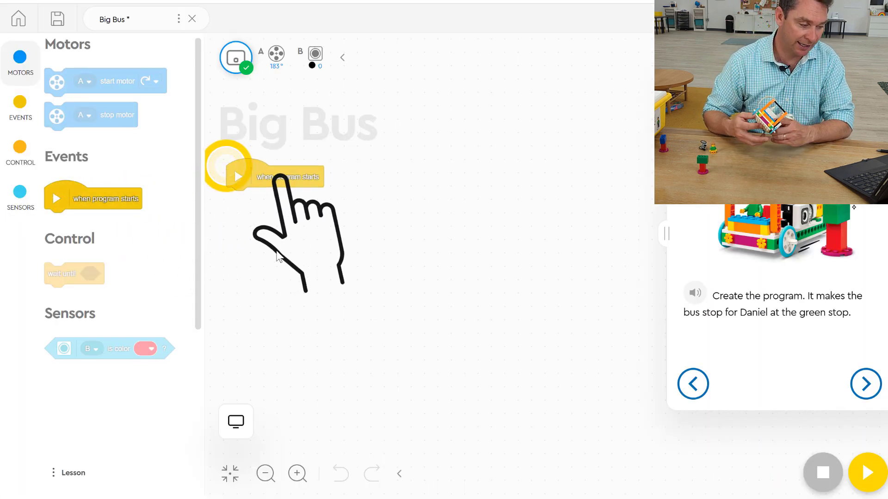
left_click_drag(277, 176, 114, 197)
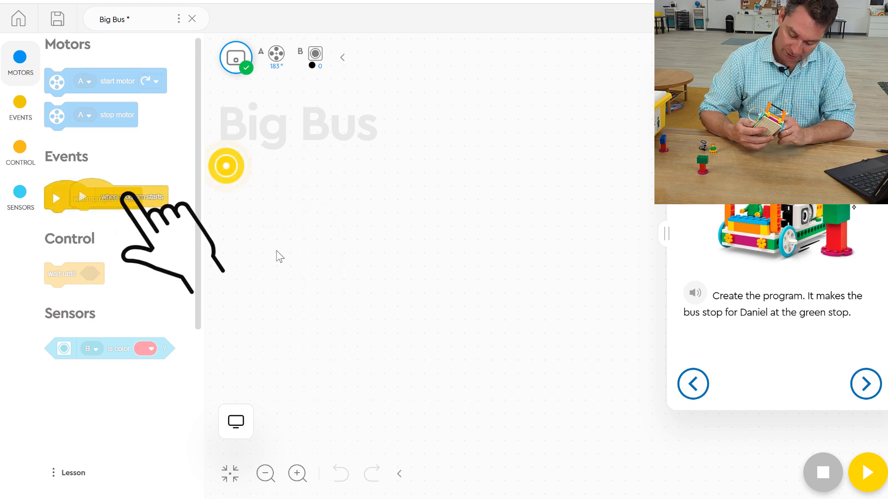
left_click_drag(107, 197, 272, 176)
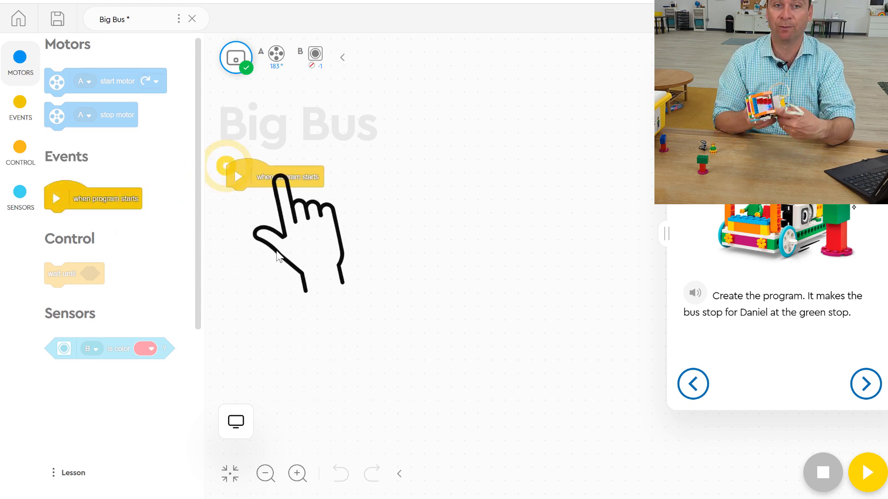
left_click_drag(283, 176, 113, 197)
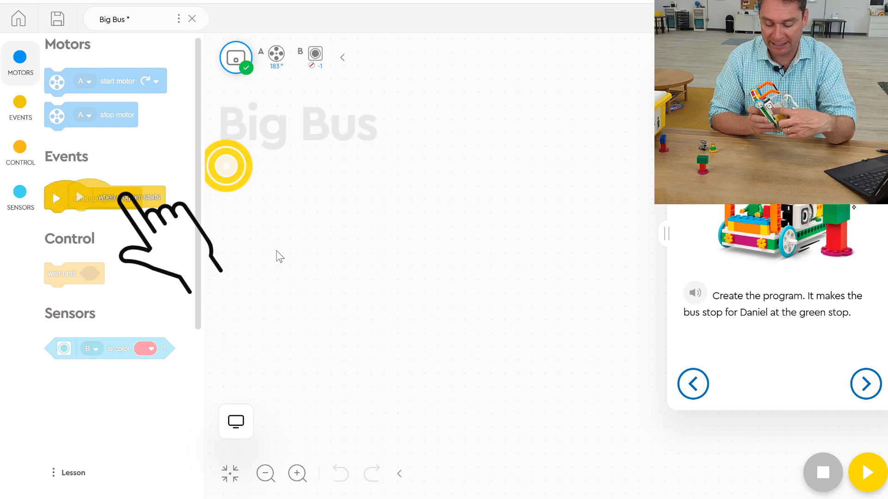
left_click_drag(105, 197, 277, 176)
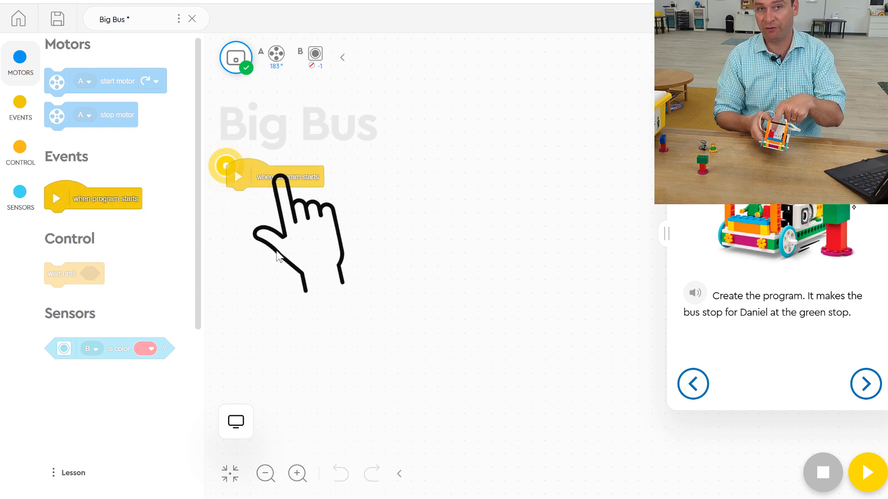
left_click_drag(286, 176, 101, 199)
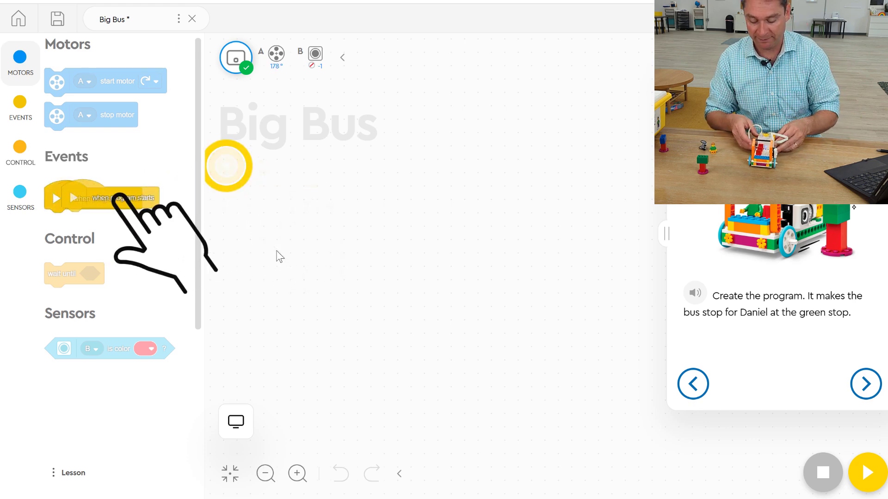
left_click_drag(102, 197, 272, 176)
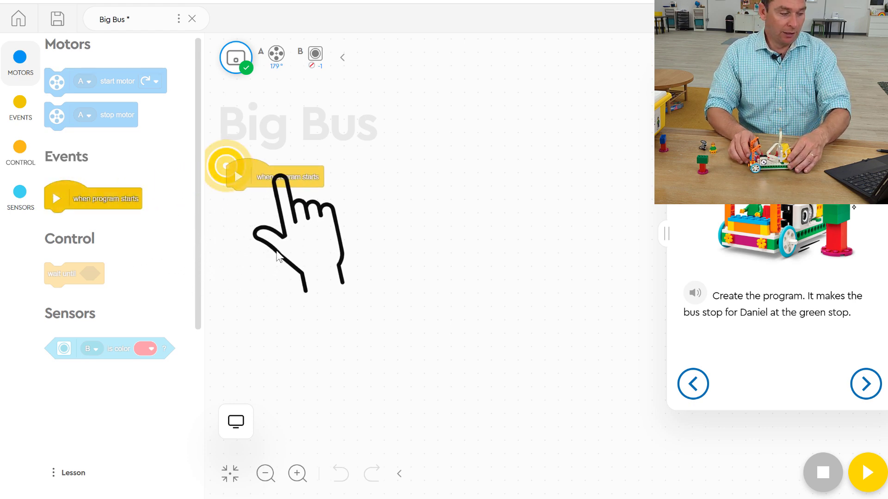
left_click_drag(278, 176, 101, 198)
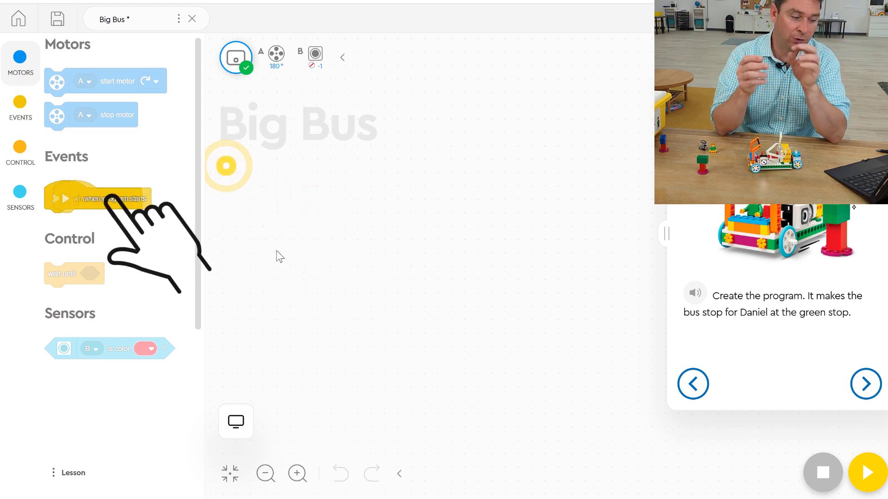
left_click_drag(101, 199, 278, 176)
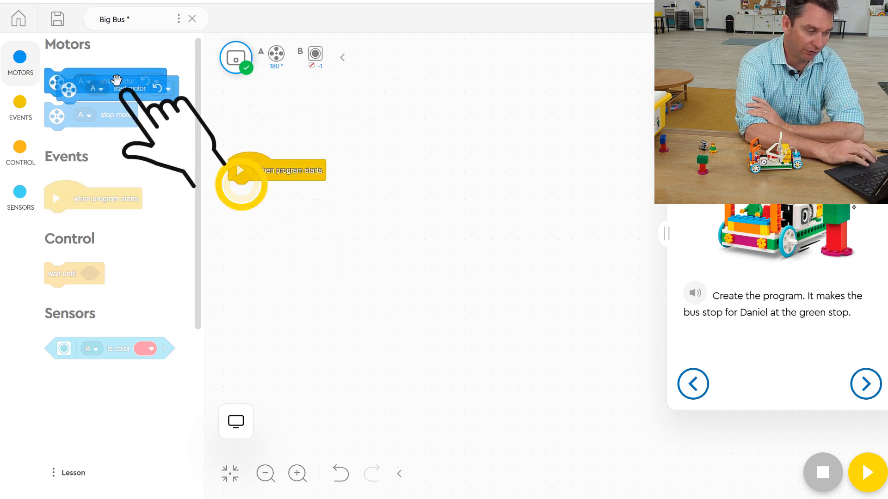
Step: Add start motor A, wait until sensor B is green, and stop motor A blocks
left_click_drag(114, 88, 300, 194)
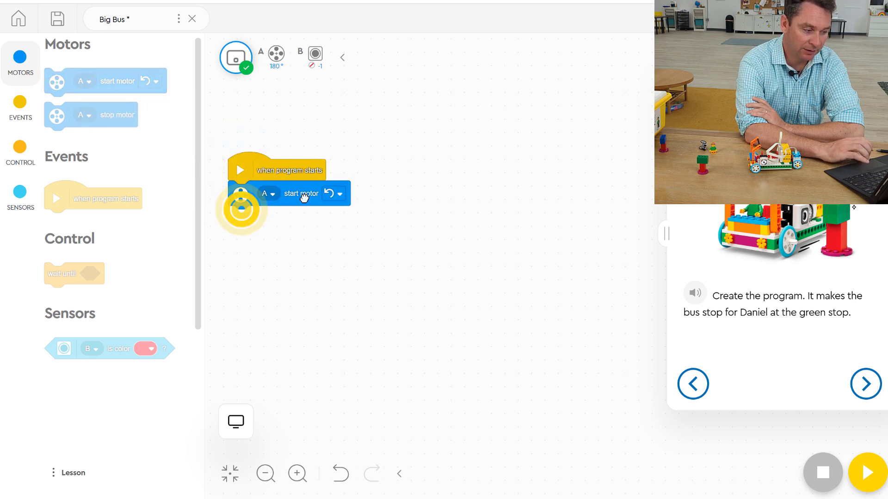
left_click_drag(74, 273, 105, 262)
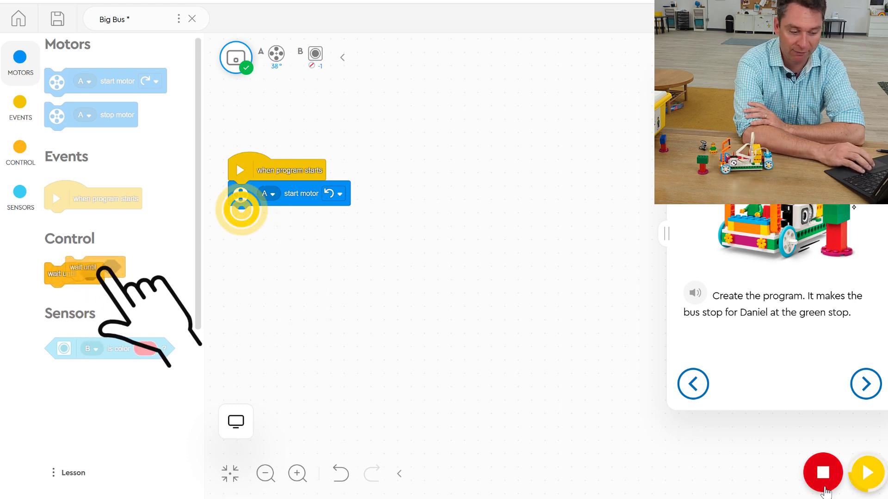
left_click_drag(83, 267, 258, 216)
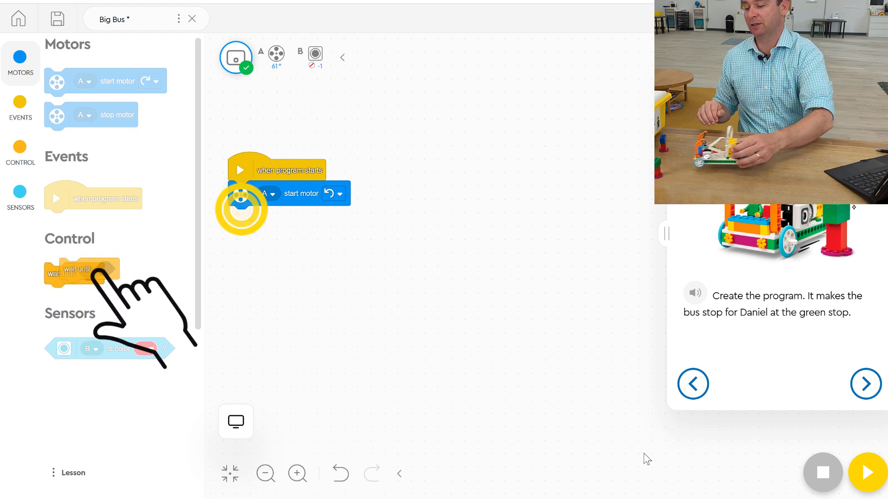
left_click_drag(82, 272, 243, 216)
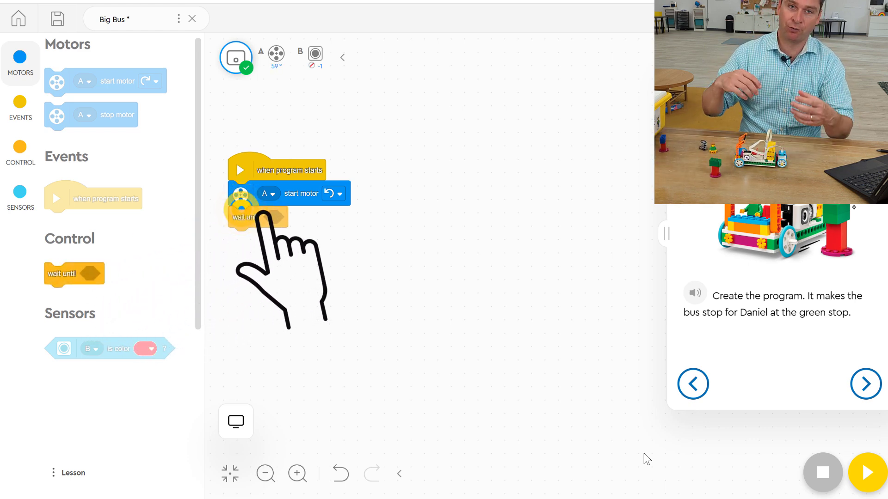
left_click_drag(258, 216, 68, 272)
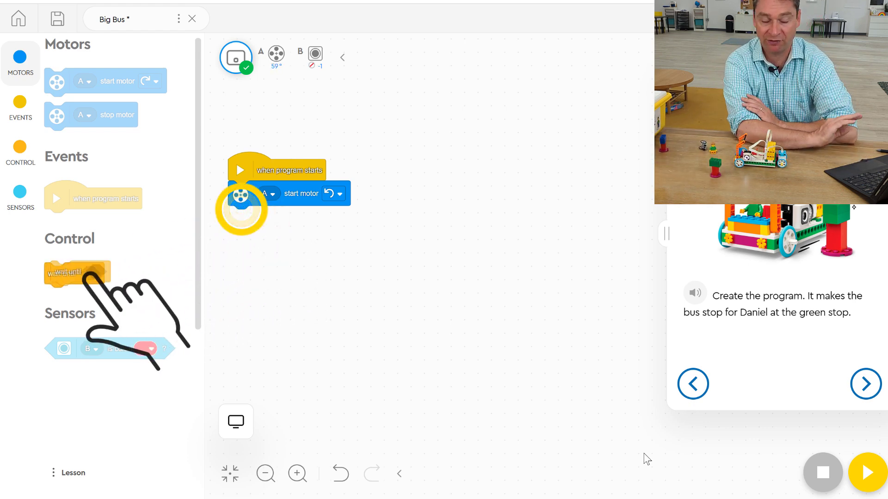
left_click_drag(73, 273, 244, 216)
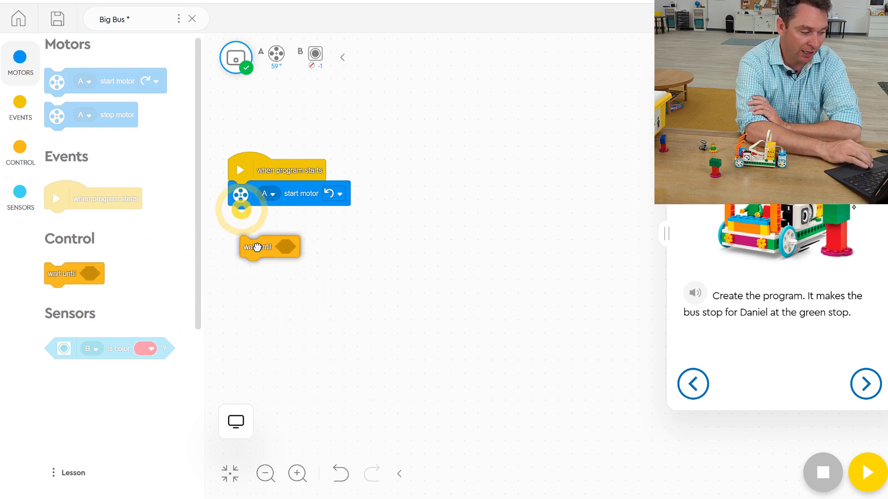
left_click_drag(270, 246, 264, 217)
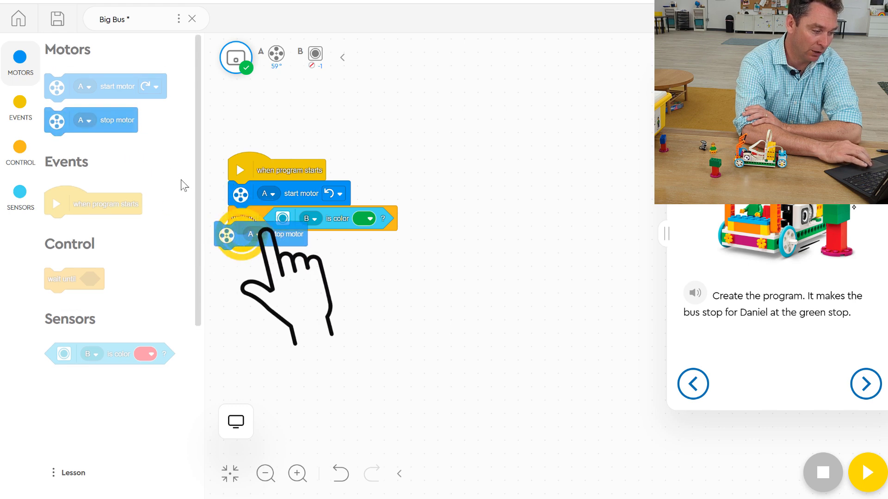
left_click_drag(280, 234, 111, 149)
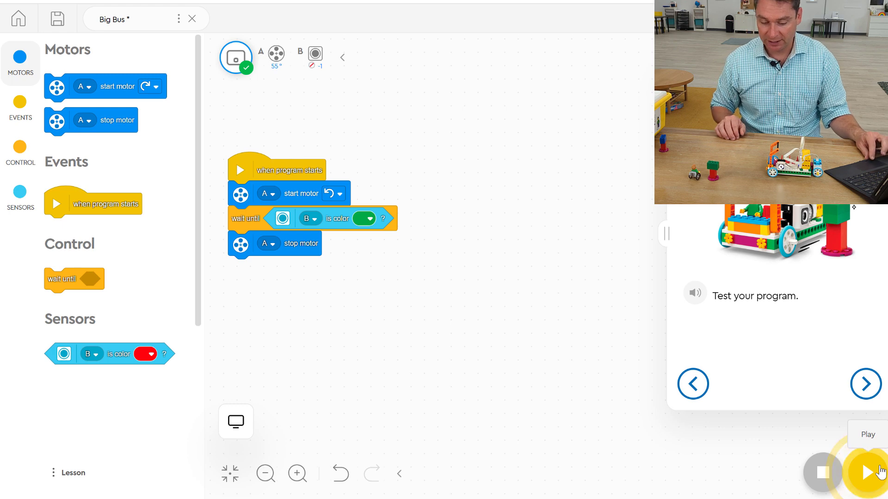
Step: Run the program on the bus and watch it stop when sensor B sees green
left_click(866, 472)
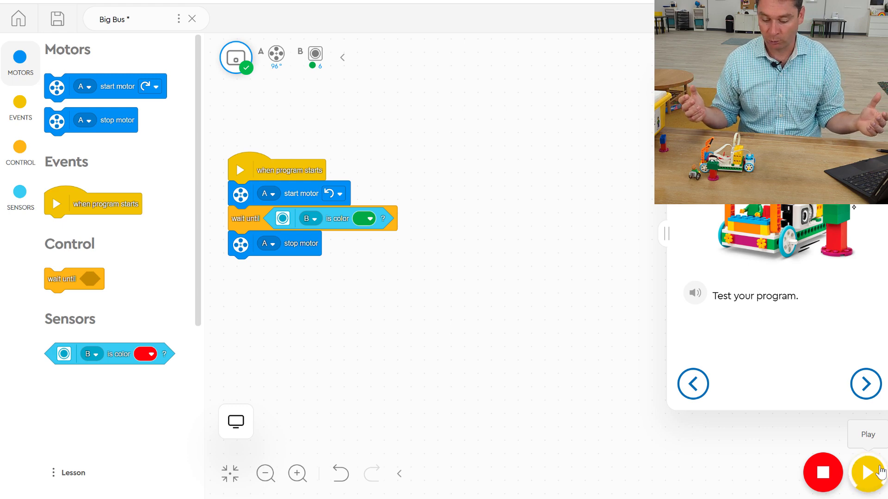
left_click(866, 473)
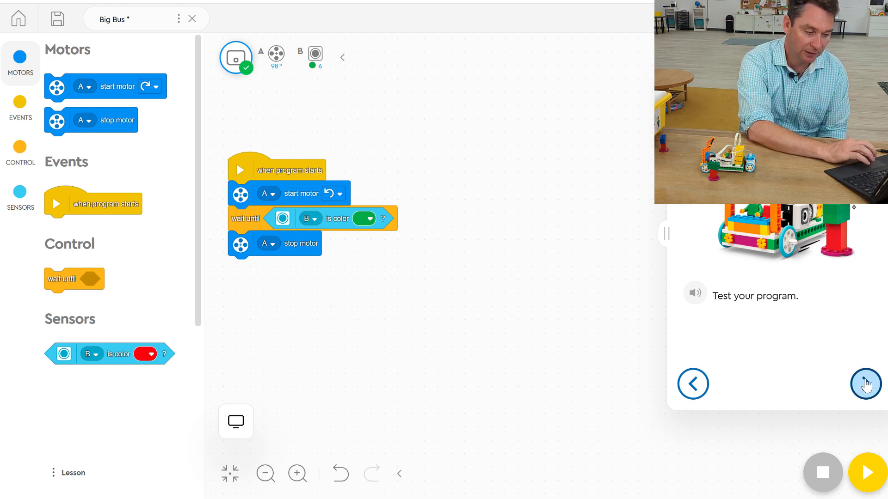
Step: Advance the lesson to step 8 of 9, the modify-the-program page
left_click(864, 383)
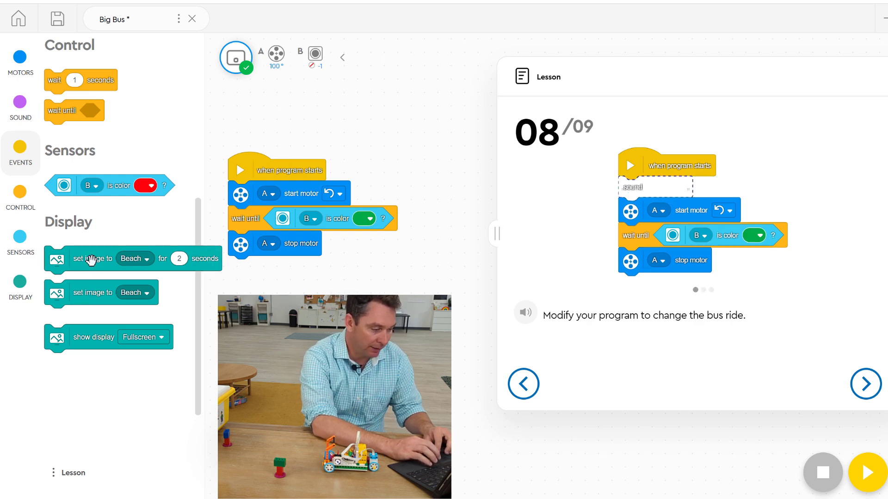
Step: Add 'set image to Beach for 3 seconds' at the program start and test-run it
left_click_drag(90, 259, 289, 181)
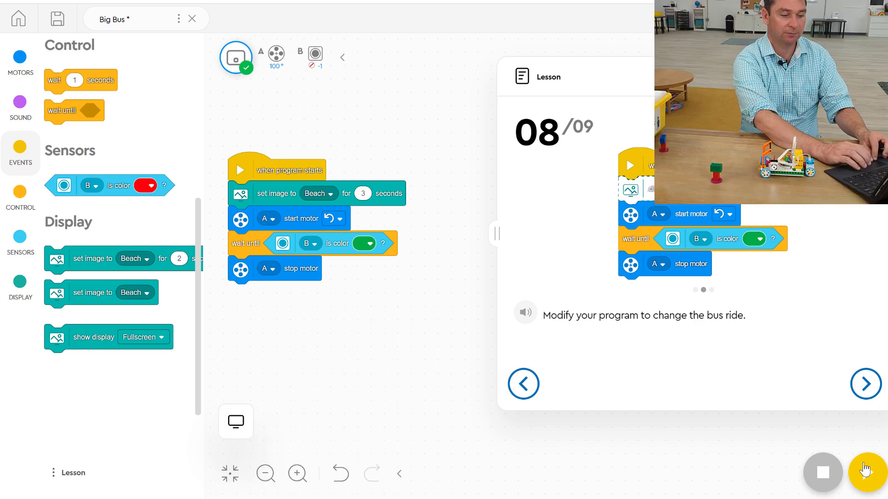
left_click(865, 473)
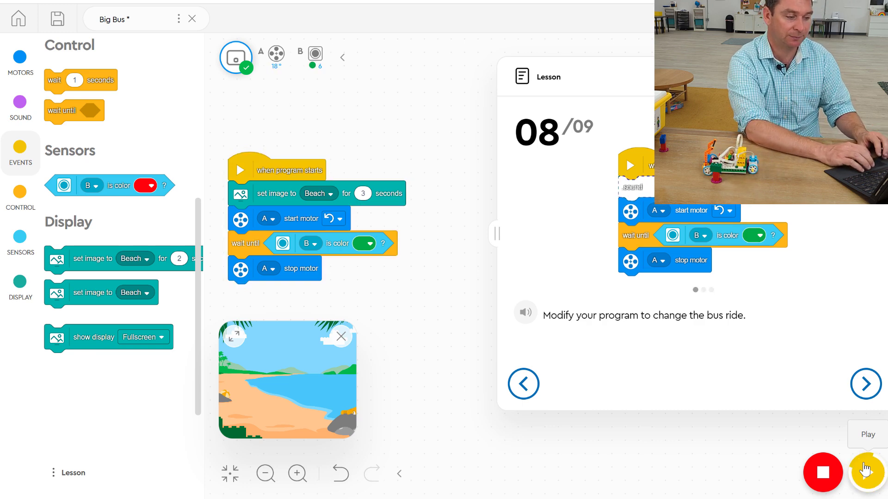
left_click(865, 384)
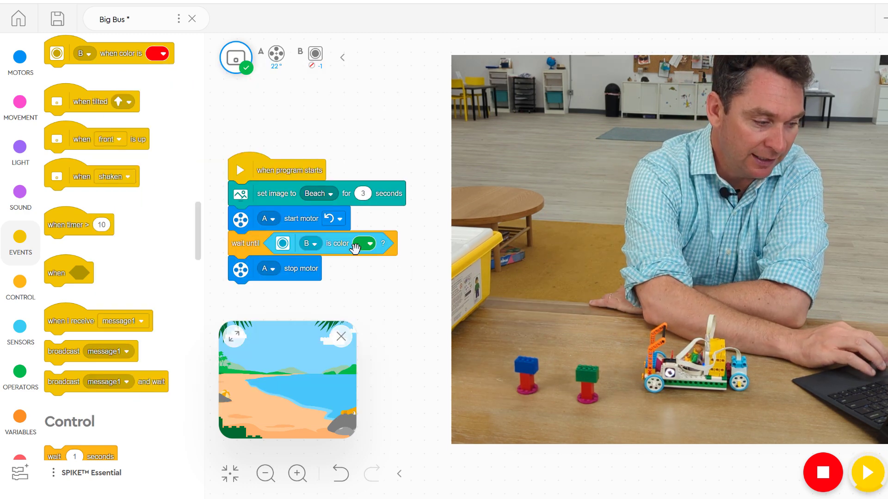
left_click(364, 243)
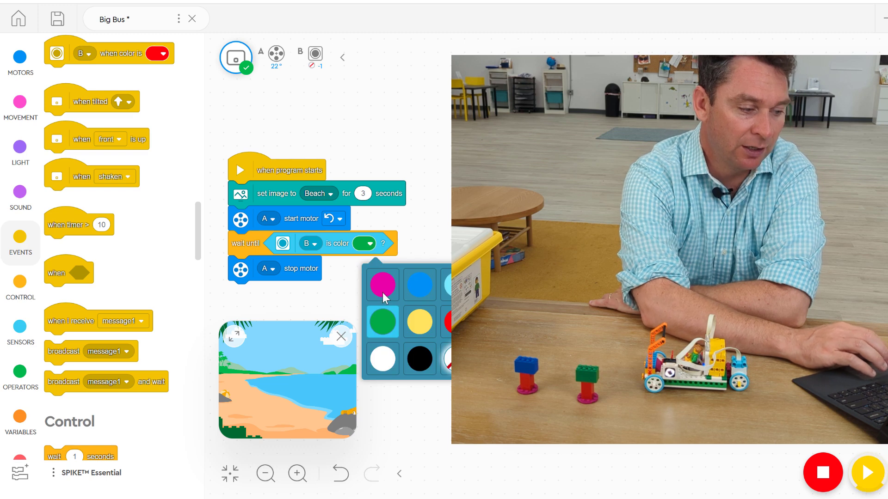
mouse_move(442, 300)
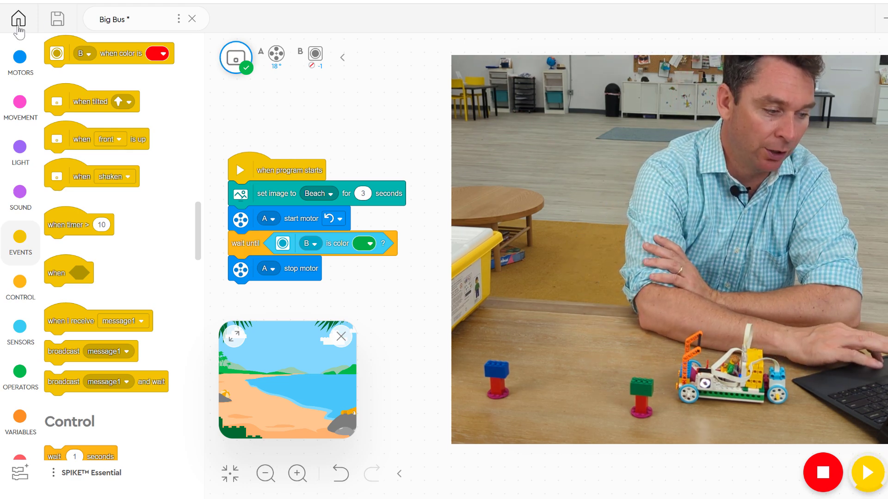
Step: Create a new icon-block project, Project 1, from the Home page
left_click(17, 18)
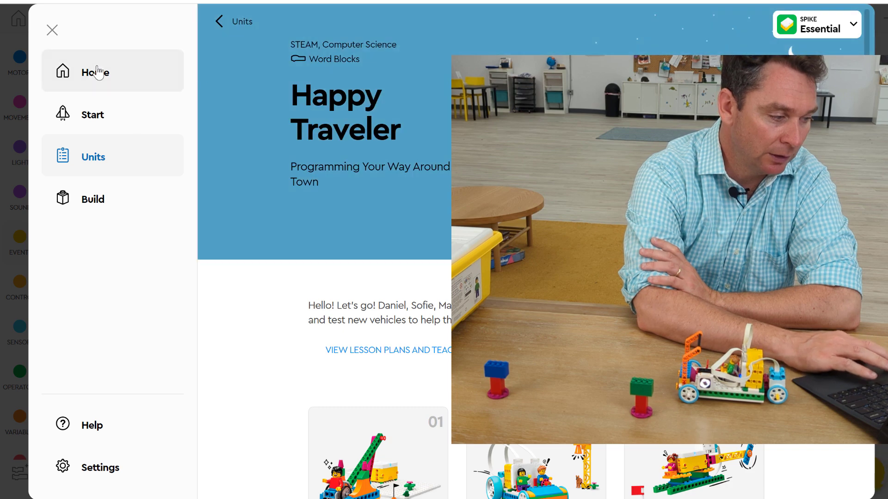
left_click(95, 73)
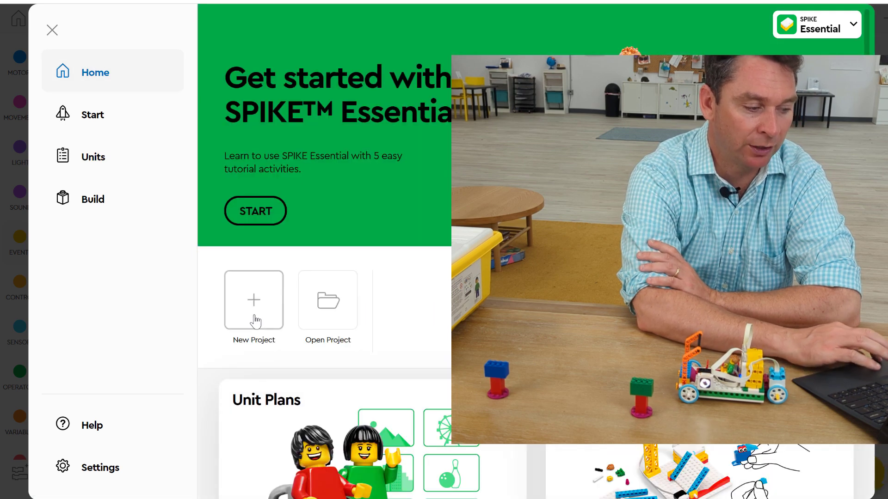
left_click(254, 300)
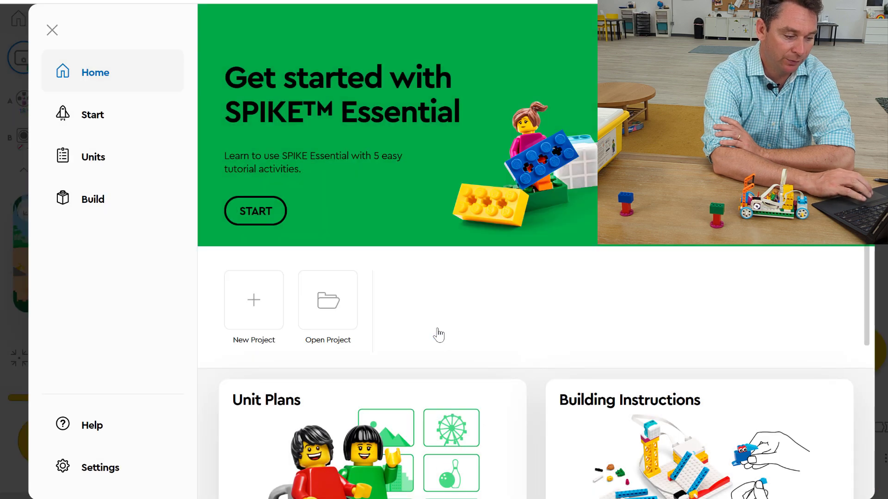
left_click(253, 300)
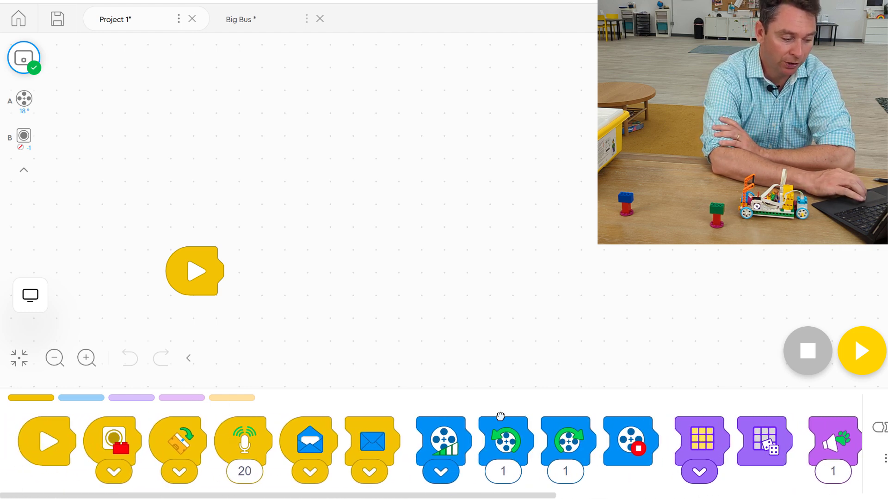
Step: Attach a motor-turn block set to 50 under the Play start block and move the stack higher
left_click_drag(503, 441, 244, 272)
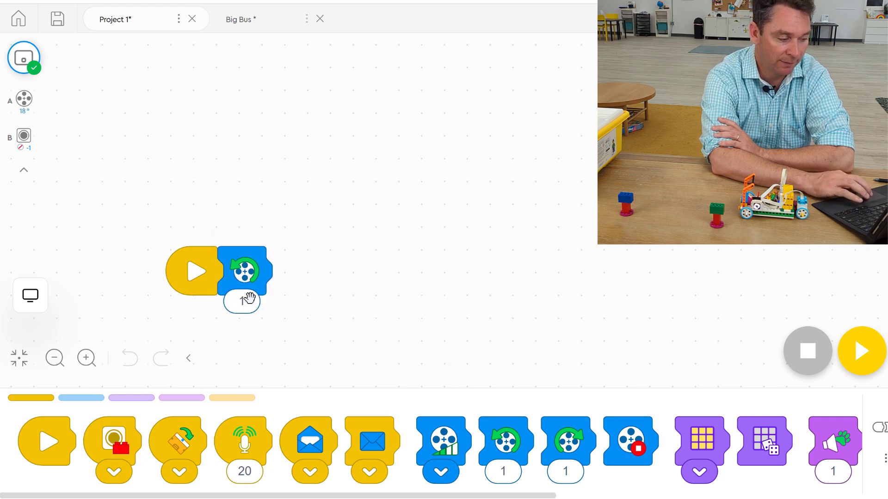
left_click(242, 305)
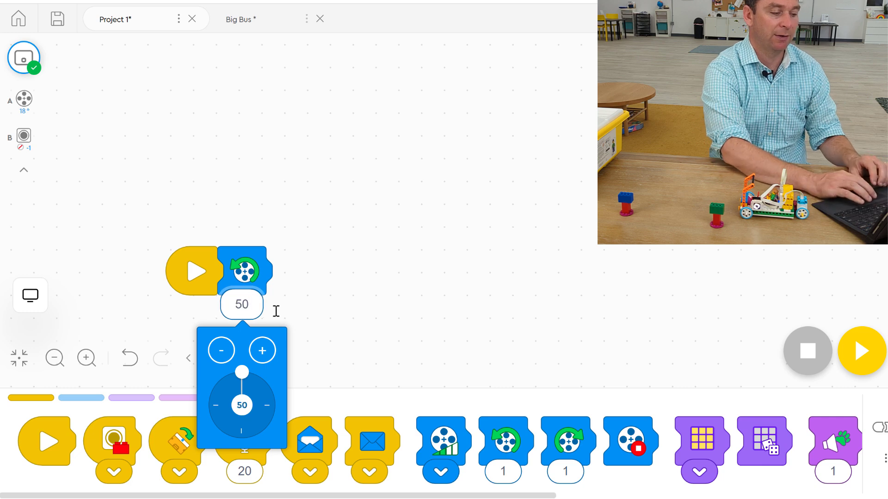
left_click(378, 315)
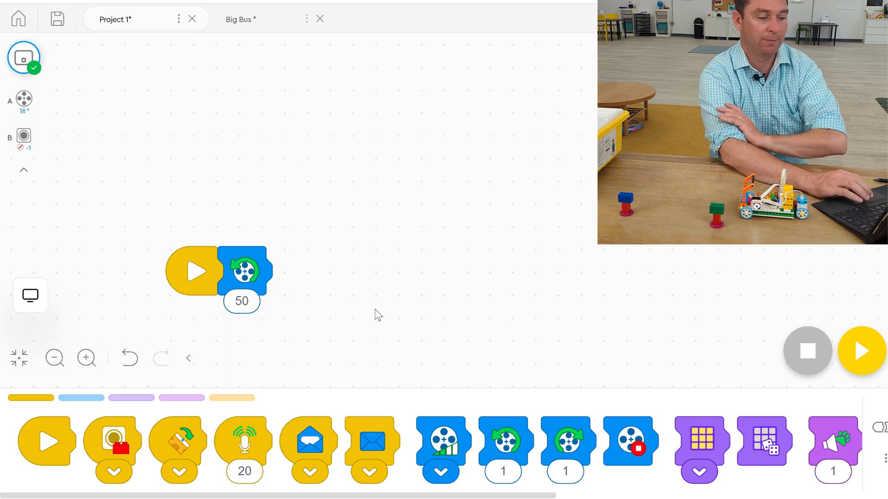
left_click_drag(215, 272, 192, 195)
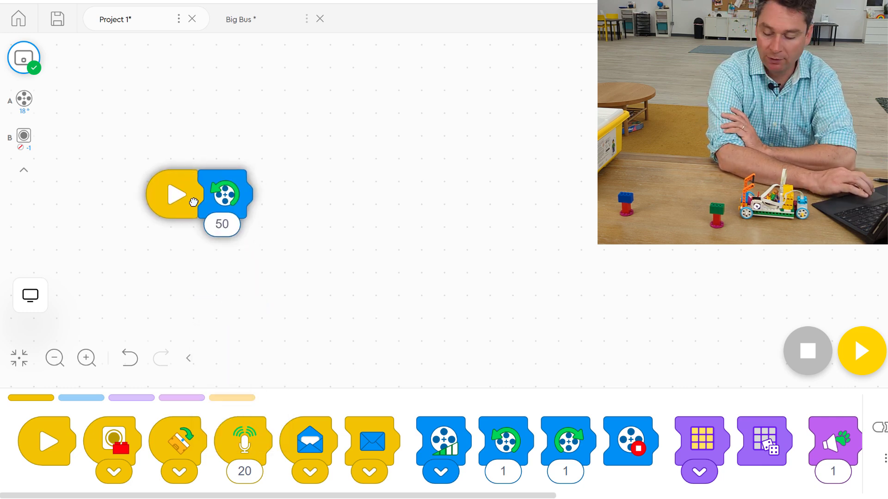
mouse_move(393, 280)
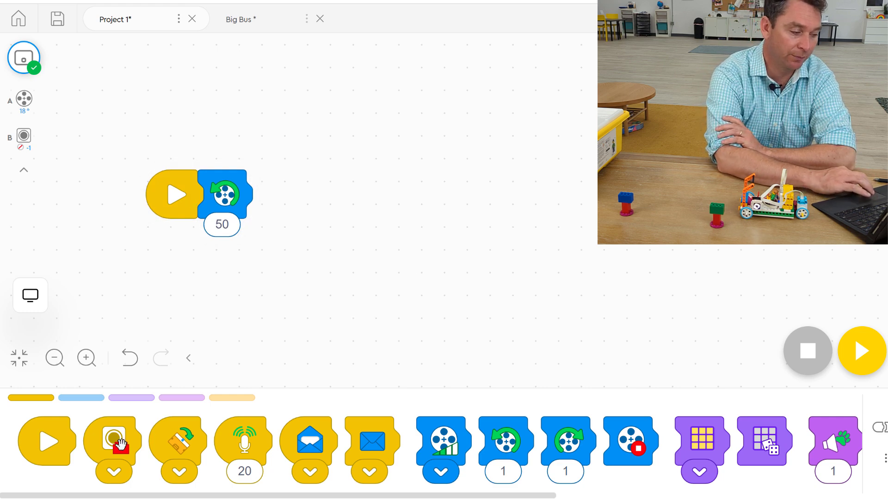
Step: Add a colour-sensor start block triggered on green that stops the motor
left_click_drag(114, 442, 343, 110)
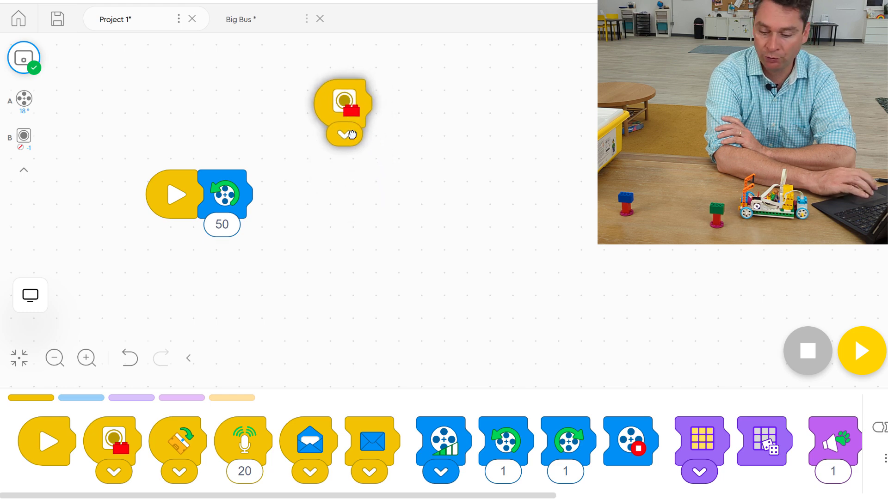
left_click(343, 134)
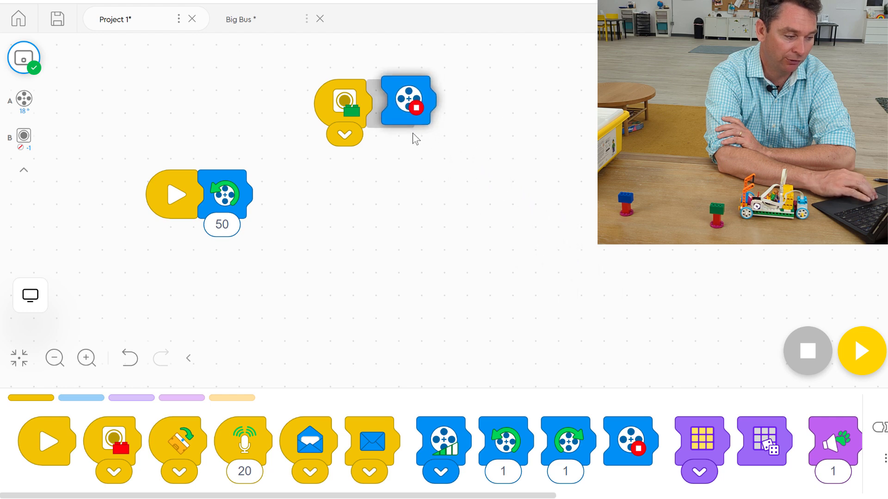
left_click_drag(408, 101, 393, 103)
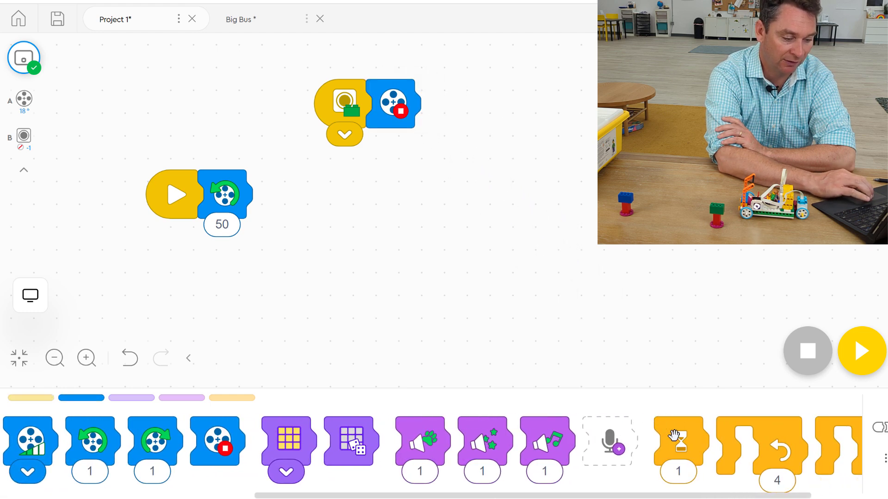
Step: Follow the stop with Wait 5 and a motor-turn block set to 50
left_click_drag(678, 441, 439, 103)
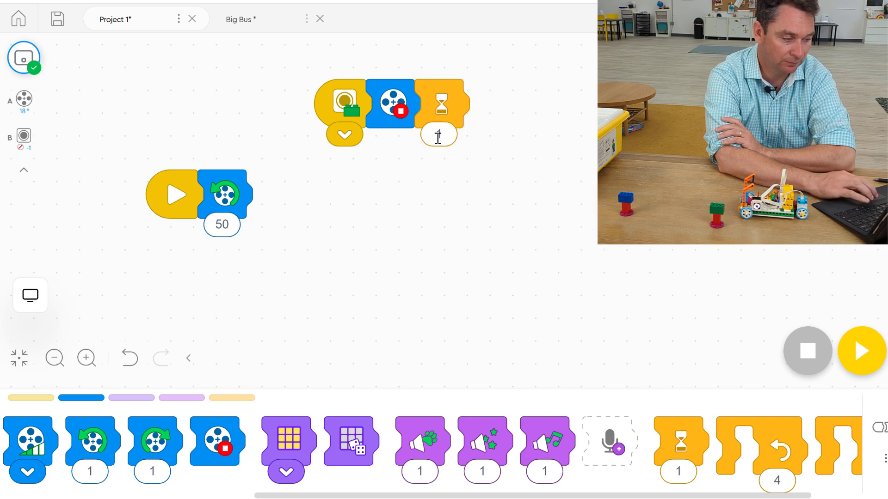
type("5")
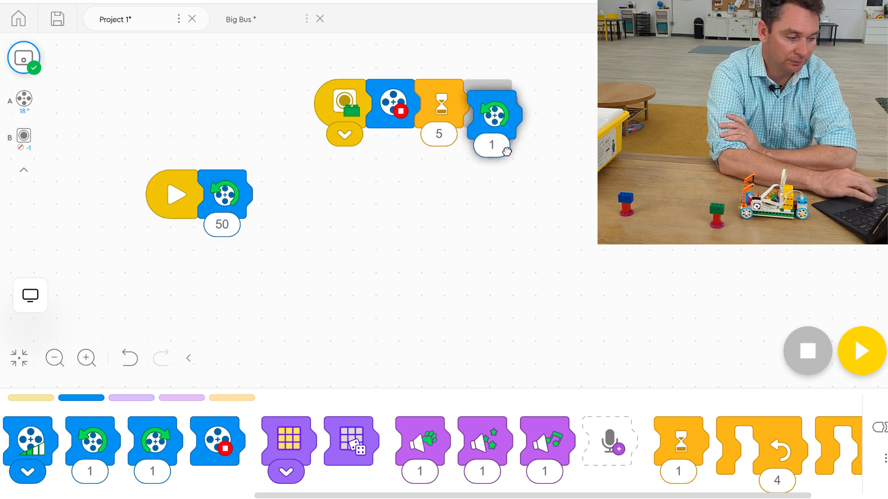
left_click(492, 145)
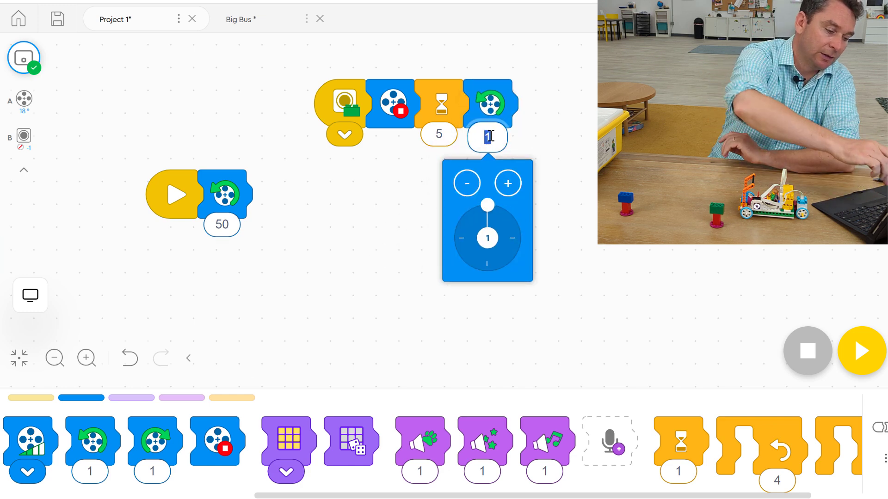
type("5")
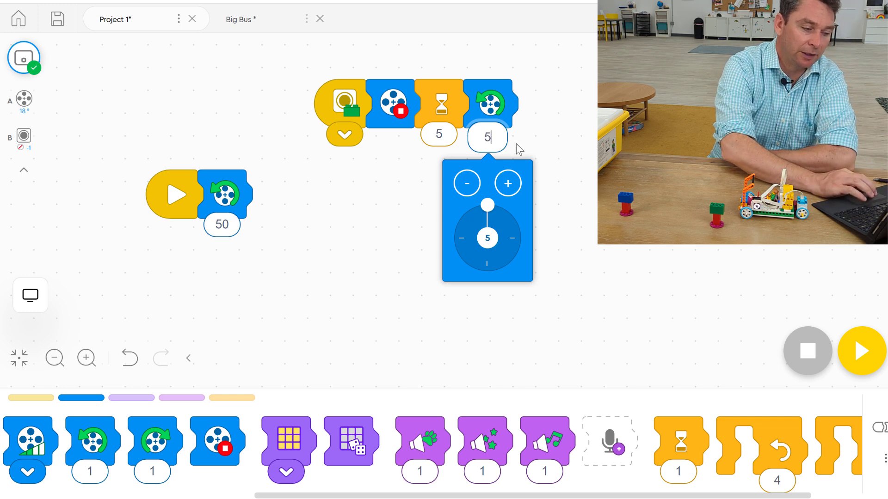
type("0")
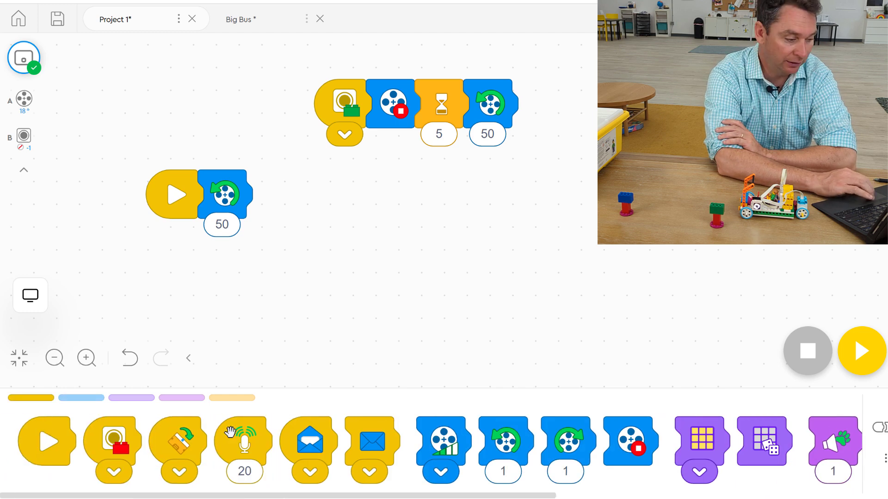
Step: Build a third stack where the blue colour trigger runs Stop Motor, then Stop program
left_click_drag(112, 440, 218, 325)
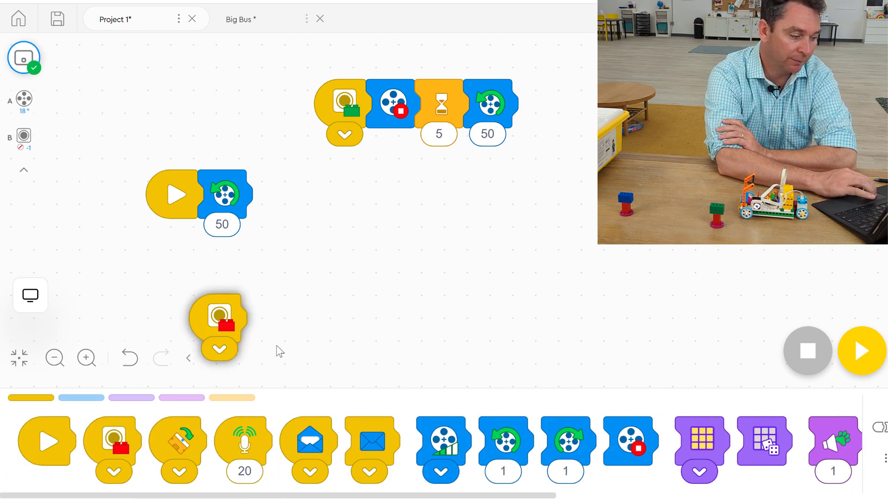
left_click_drag(217, 328, 339, 254)
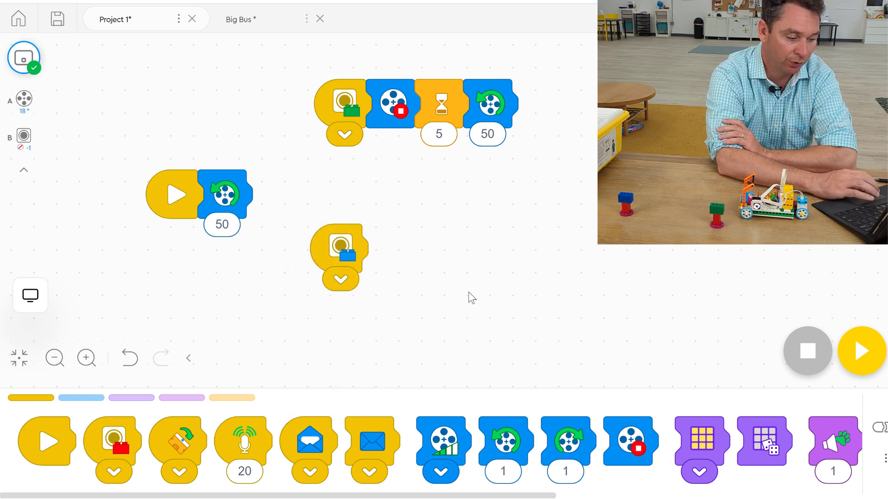
left_click_drag(630, 441, 495, 315)
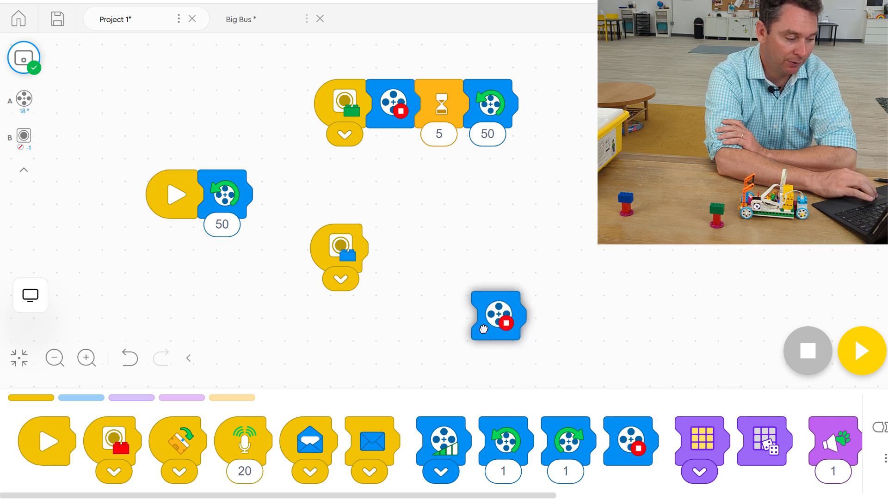
left_click_drag(497, 316, 390, 247)
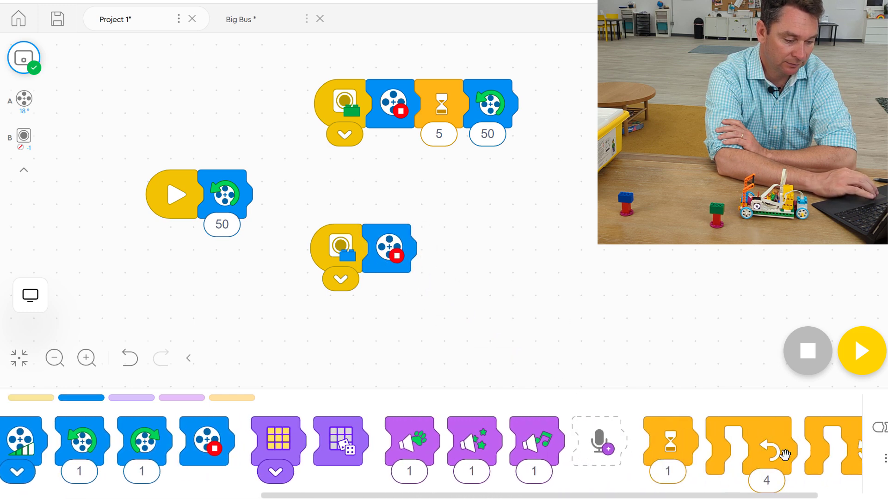
scroll("right", 3)
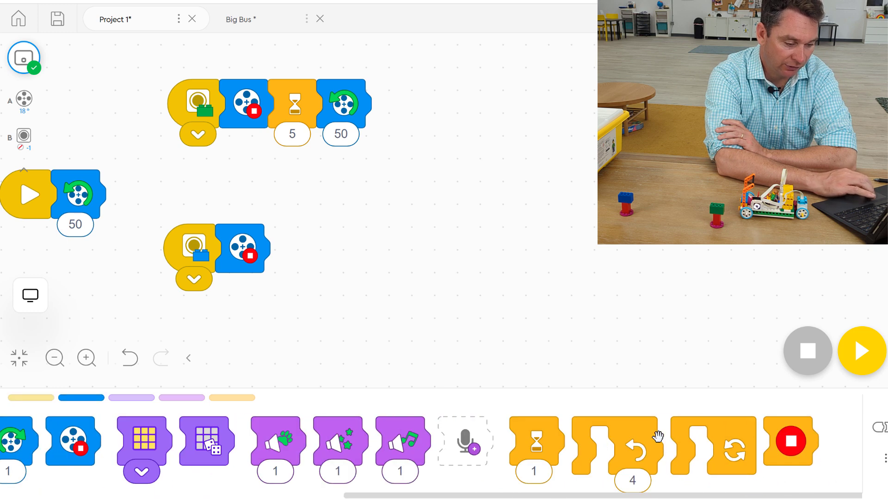
left_click_drag(791, 442, 589, 259)
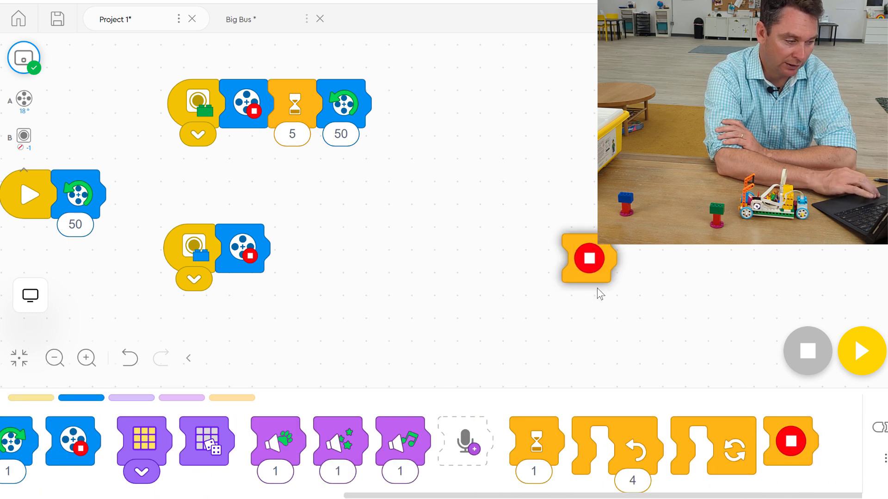
left_click_drag(589, 260, 292, 247)
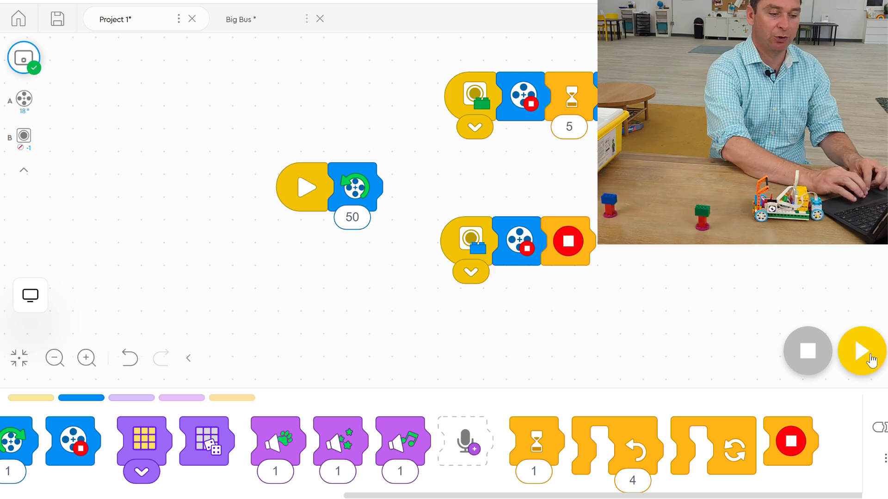
Step: Run the icon-block program on the bus
left_click(861, 351)
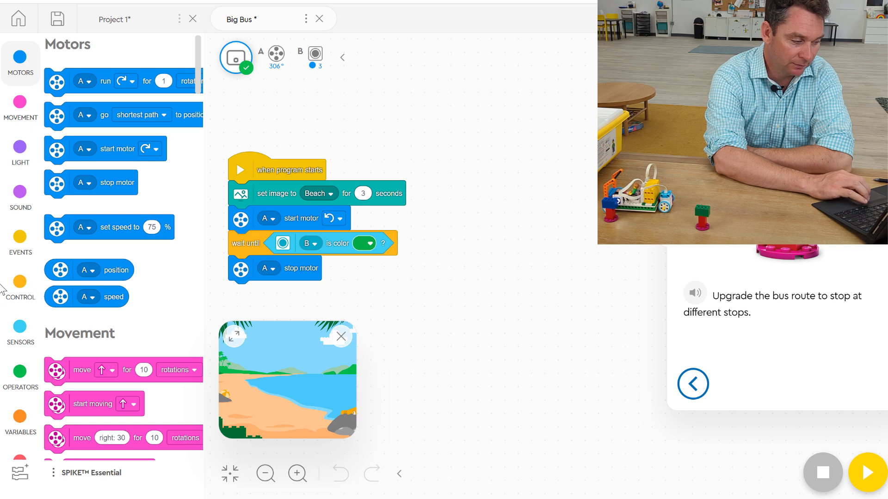
Step: Add two 'when color is' event blocks, green and blue, then close the beach preview
left_click(20, 289)
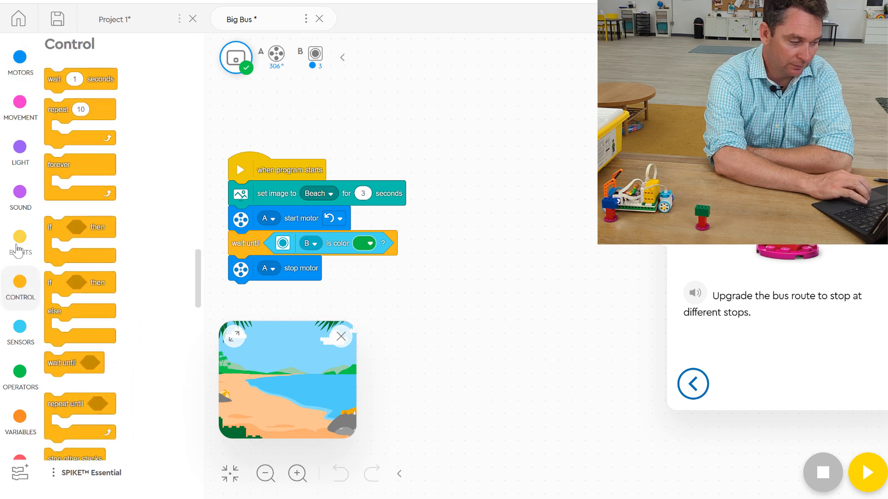
left_click(19, 244)
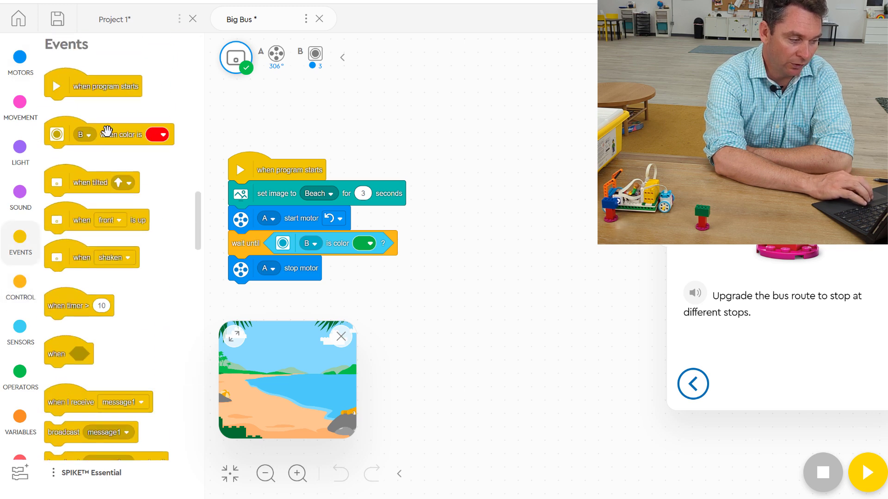
left_click_drag(108, 134, 521, 175)
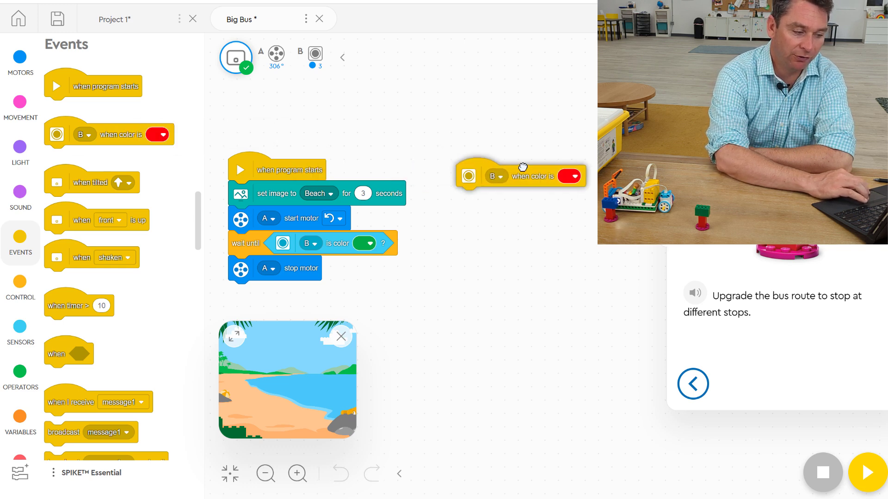
left_click_drag(535, 174, 525, 167)
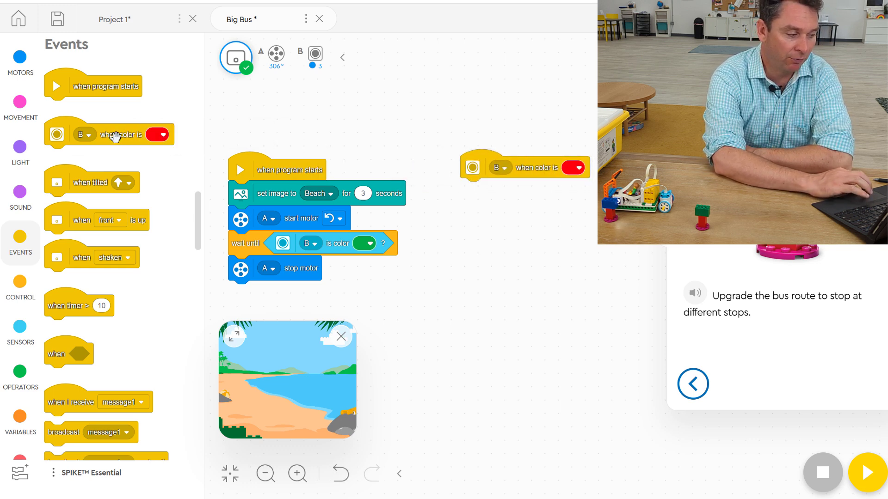
left_click_drag(110, 134, 532, 252)
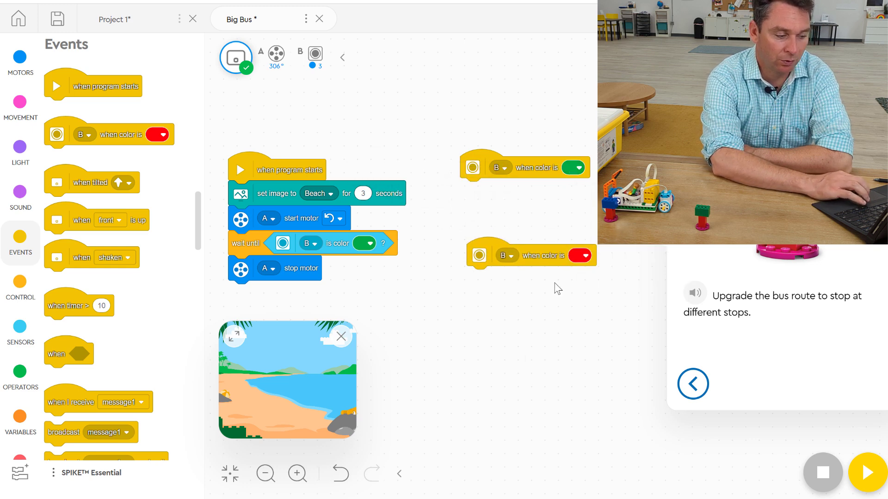
left_click(573, 255)
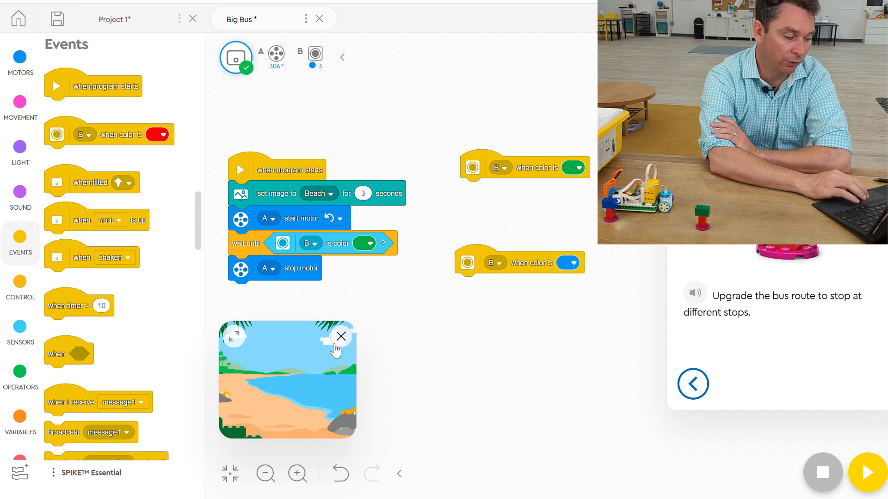
left_click(340, 336)
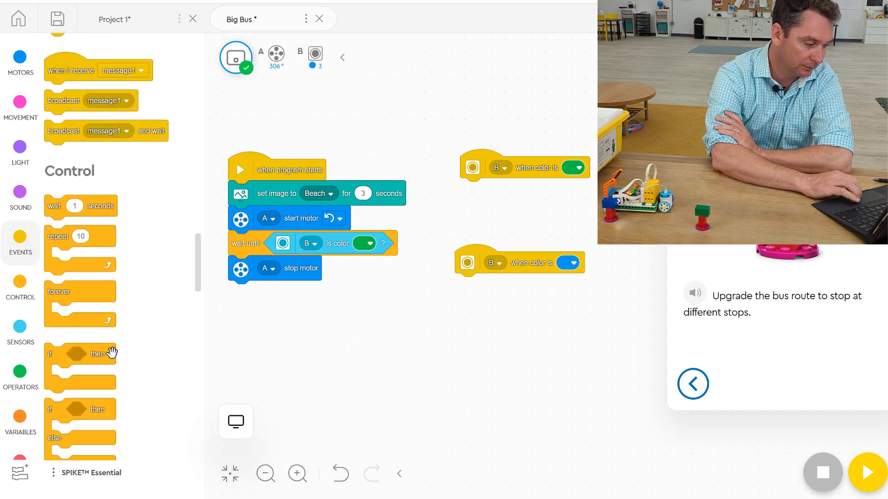
Step: Browse the Sensors and Motors palettes to add 'wait until B is color blue'
scroll("down", 3)
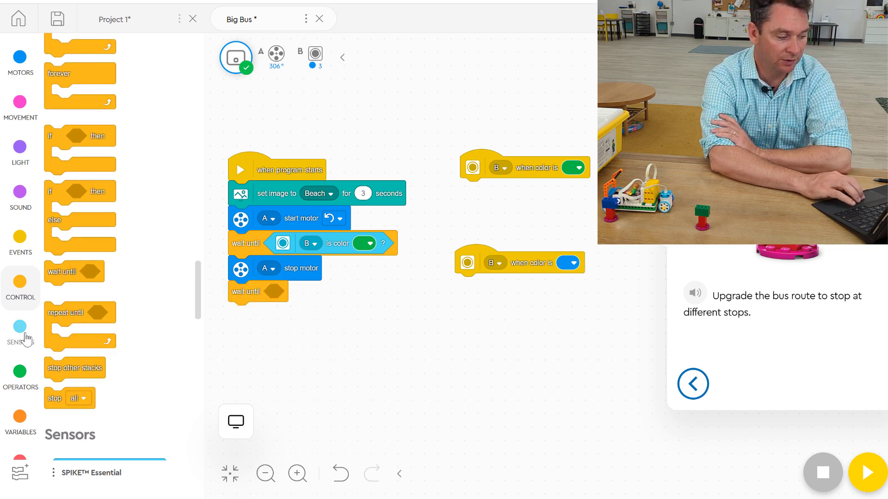
left_click(20, 333)
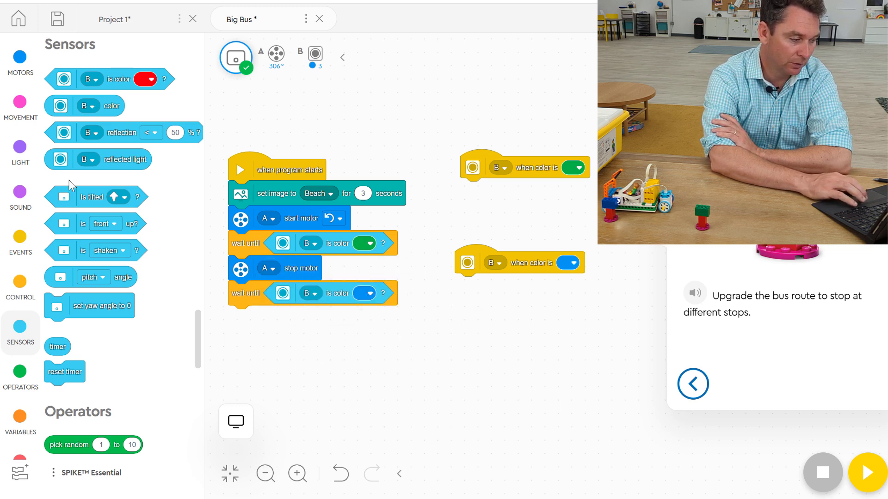
left_click(20, 60)
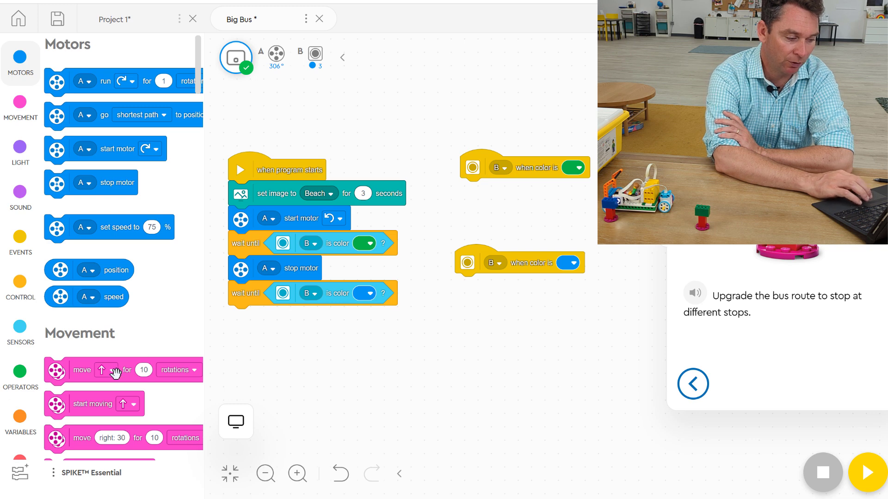
scroll("down", 3)
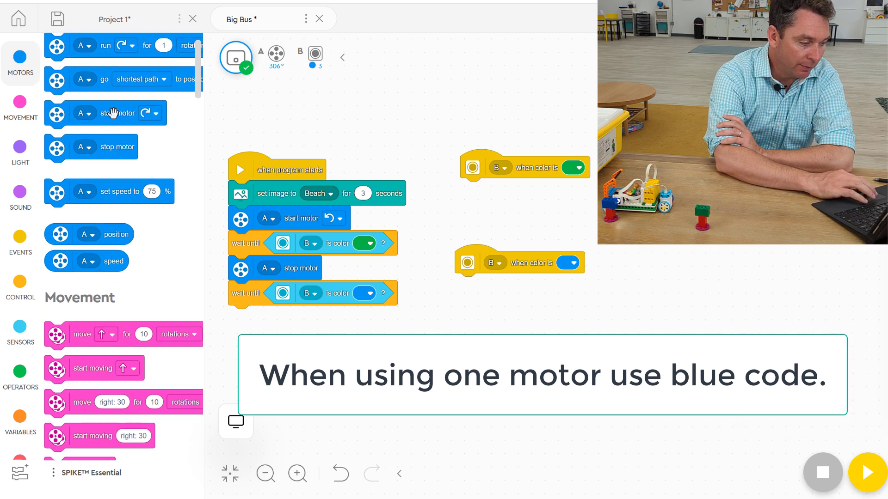
Step: Insert 'start motor' after stop motor, with 'wait 5 seconds' and a final 'stop motor'
left_click_drag(113, 113, 313, 311)
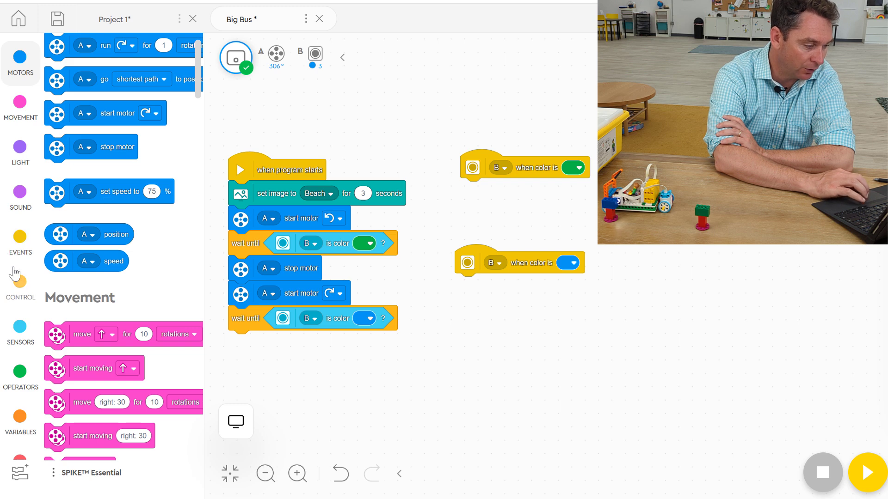
left_click(20, 288)
type("5")
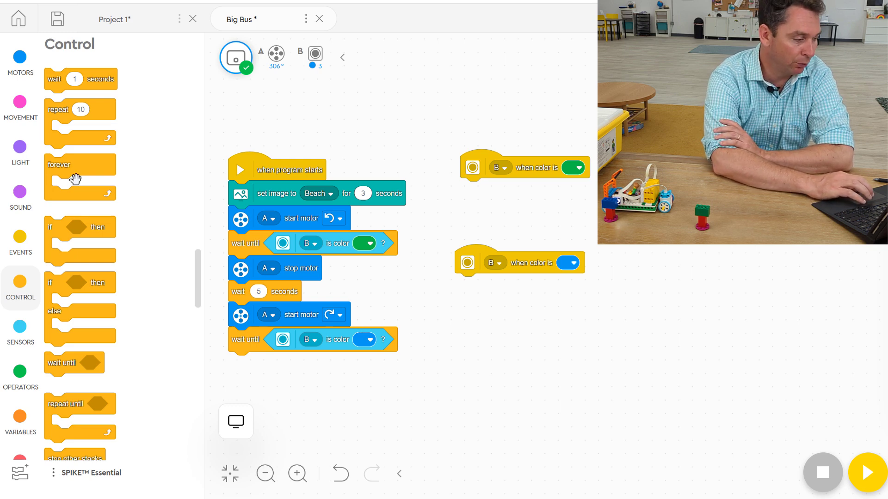
left_click(20, 63)
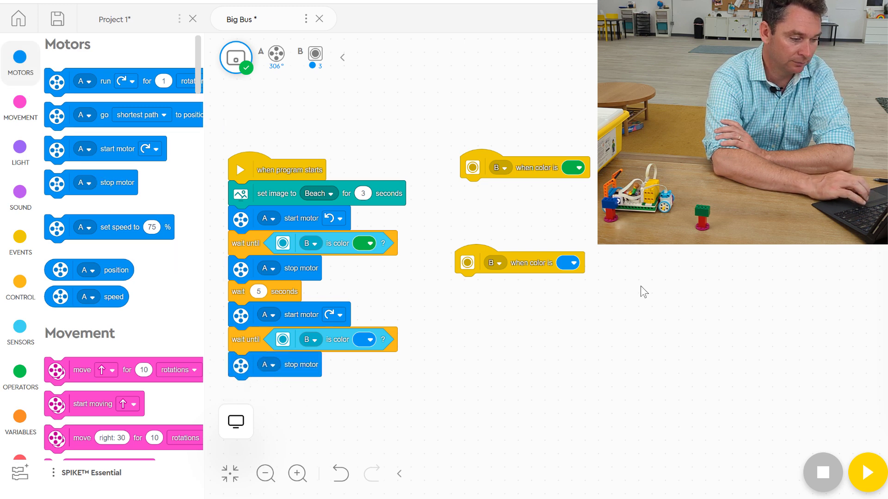
mouse_move(368, 213)
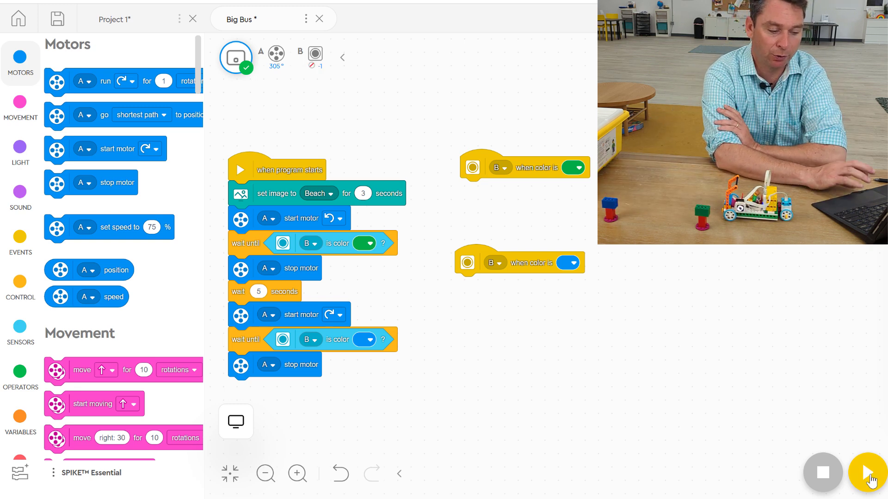
Step: Test-run Big Bus, close the beach preview, then run the corrected program again
left_click(870, 472)
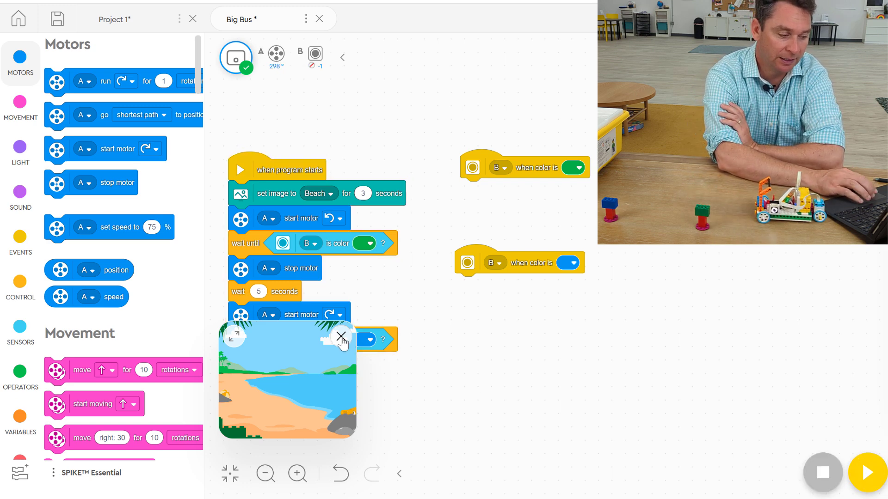
left_click(339, 336)
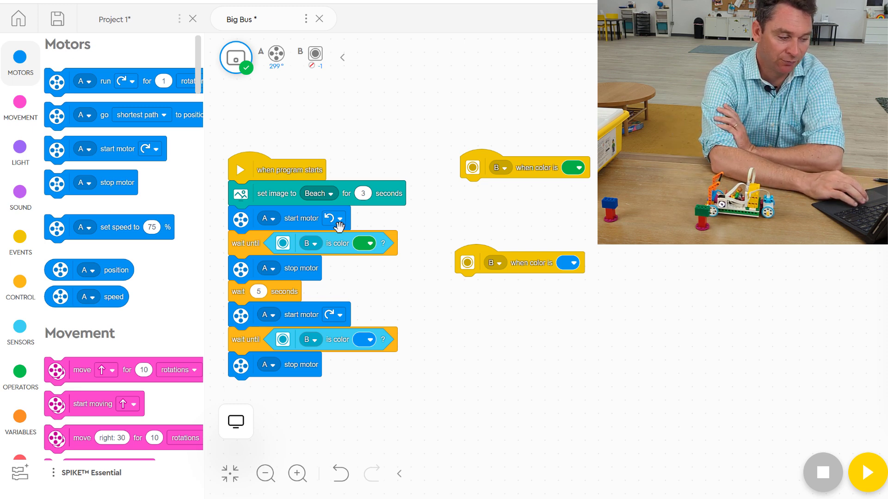
mouse_move(391, 282)
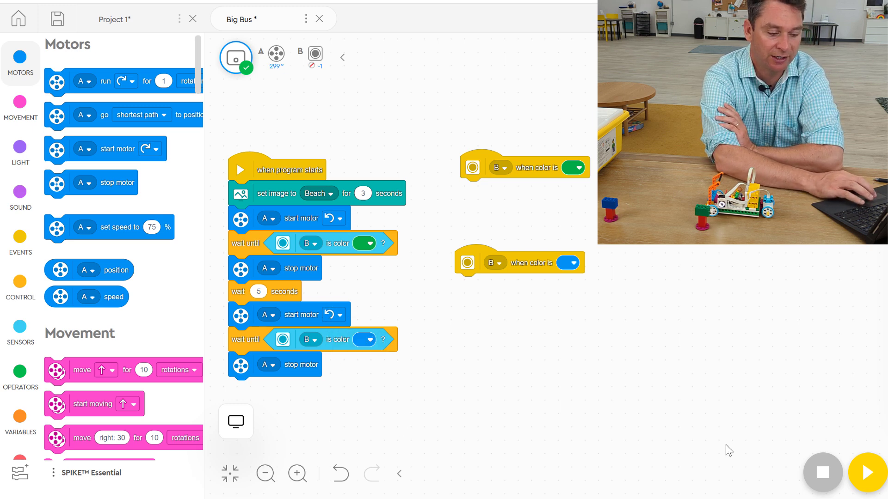
left_click(867, 473)
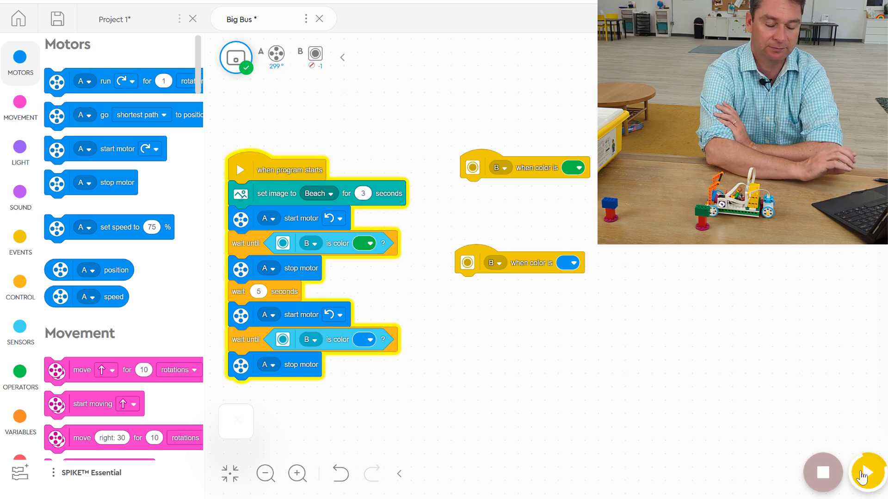